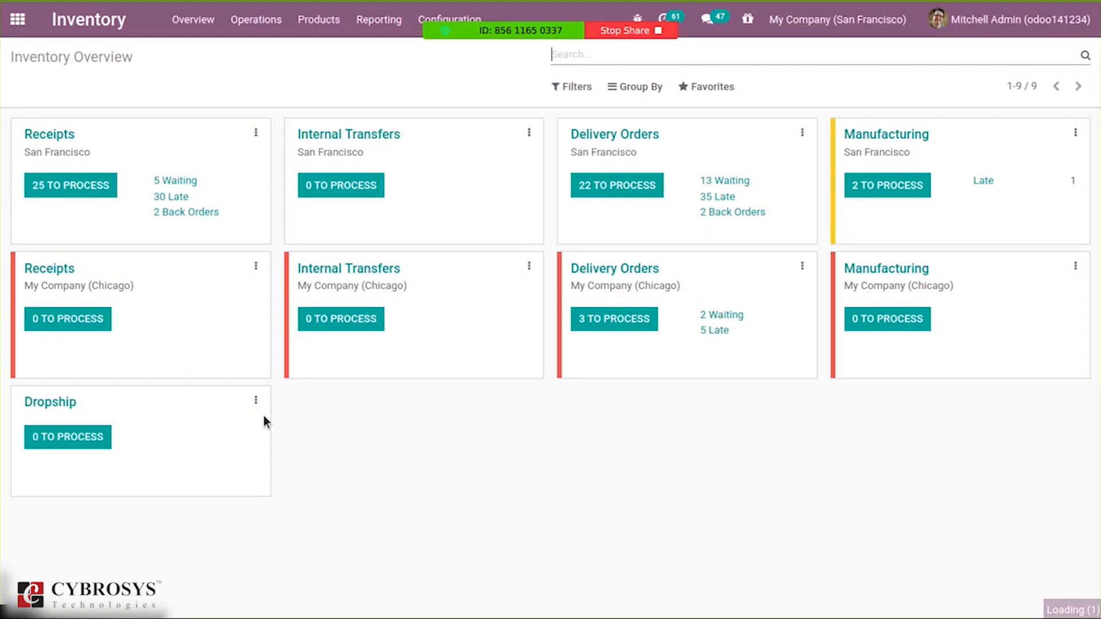
mouse_move(569, 489)
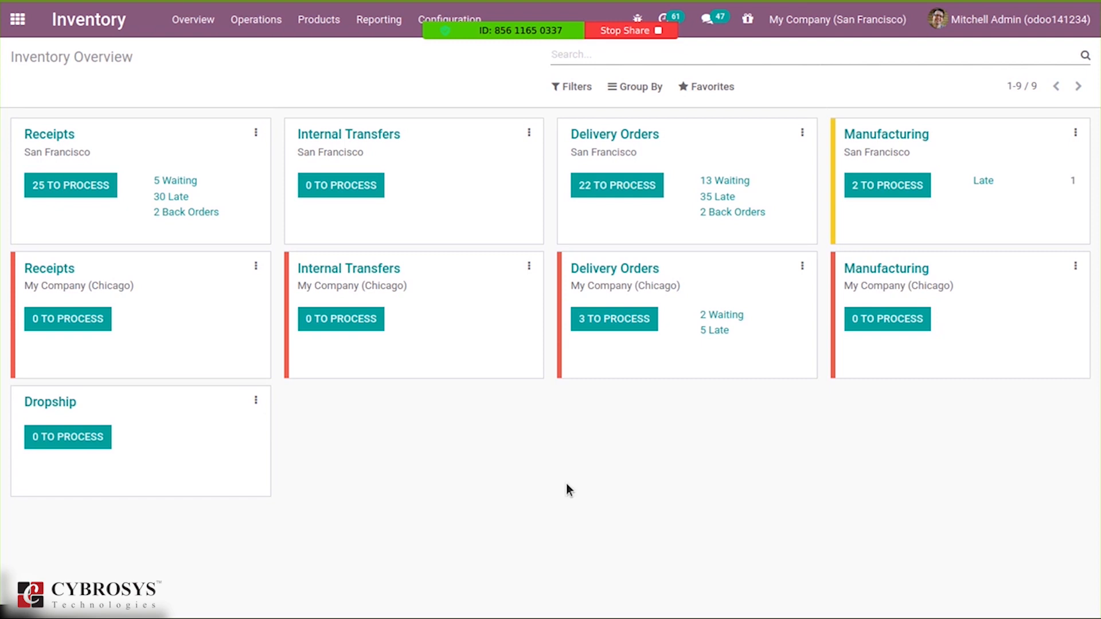
mouse_move(438, 313)
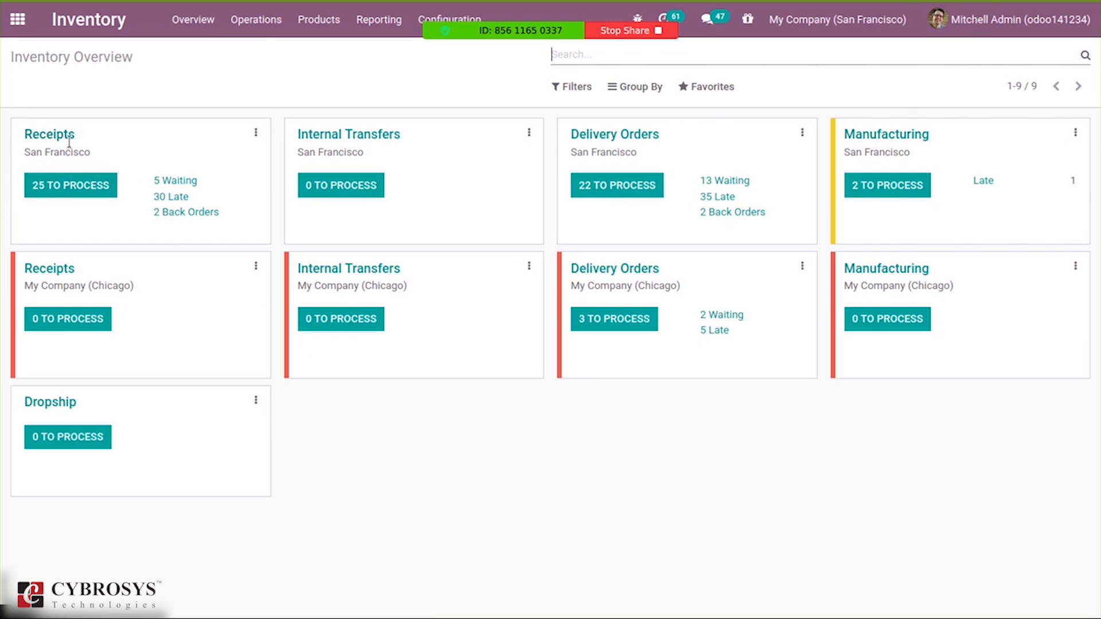
mouse_move(104, 169)
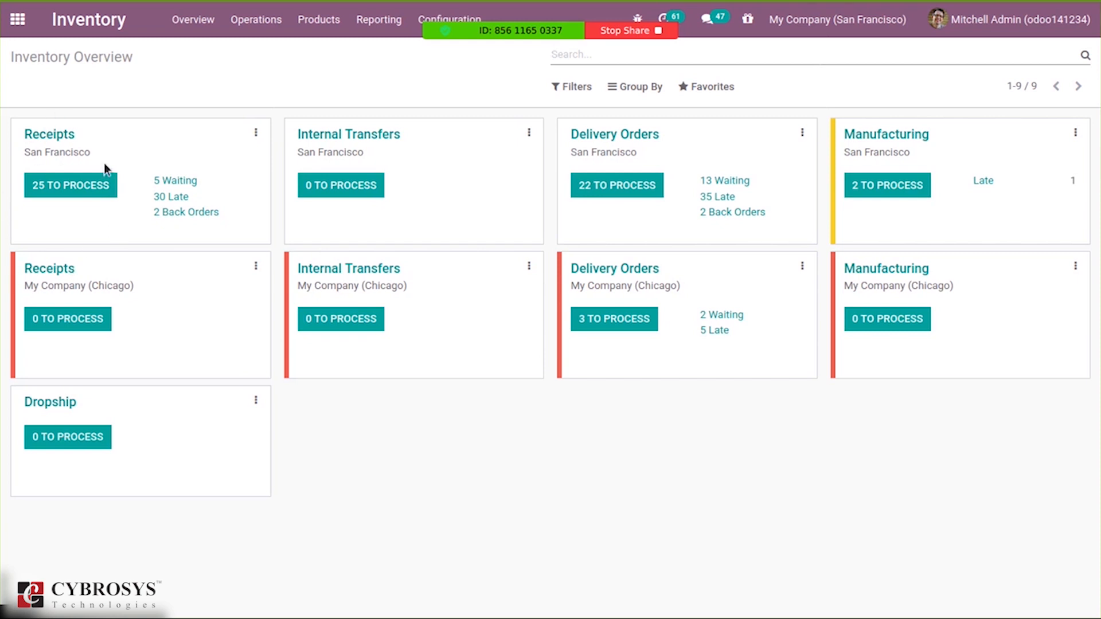
mouse_move(70, 184)
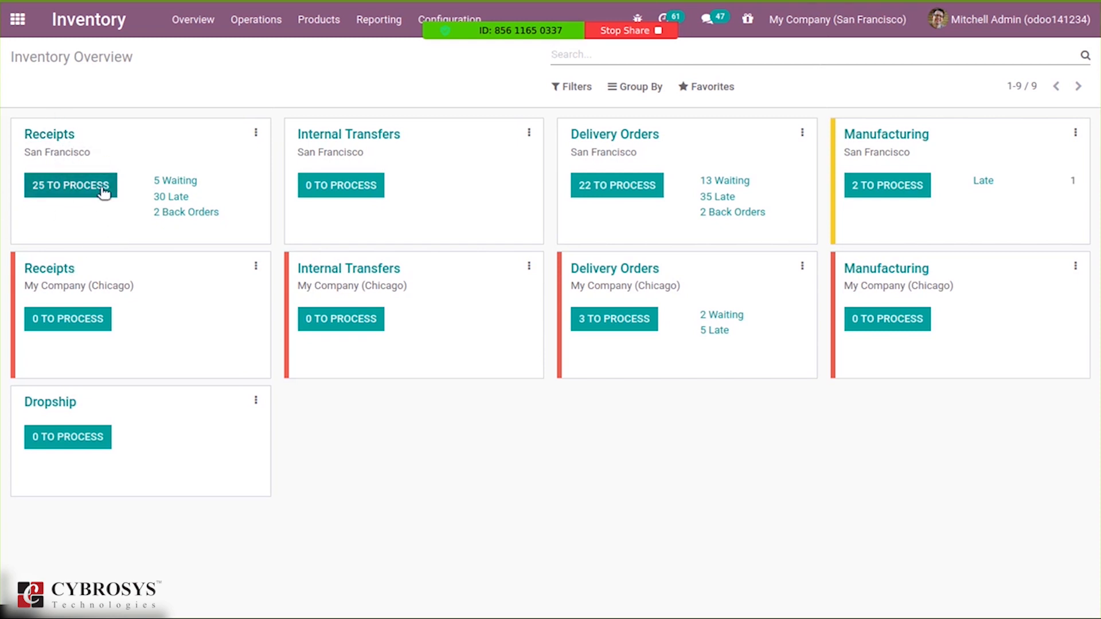
mouse_move(354, 165)
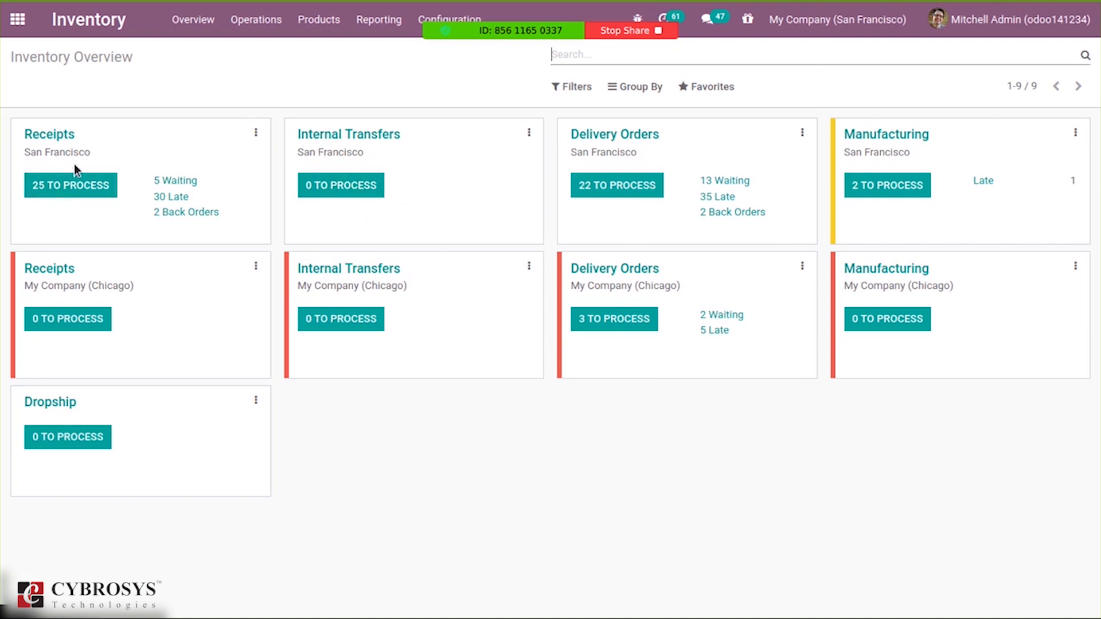
mouse_move(173, 139)
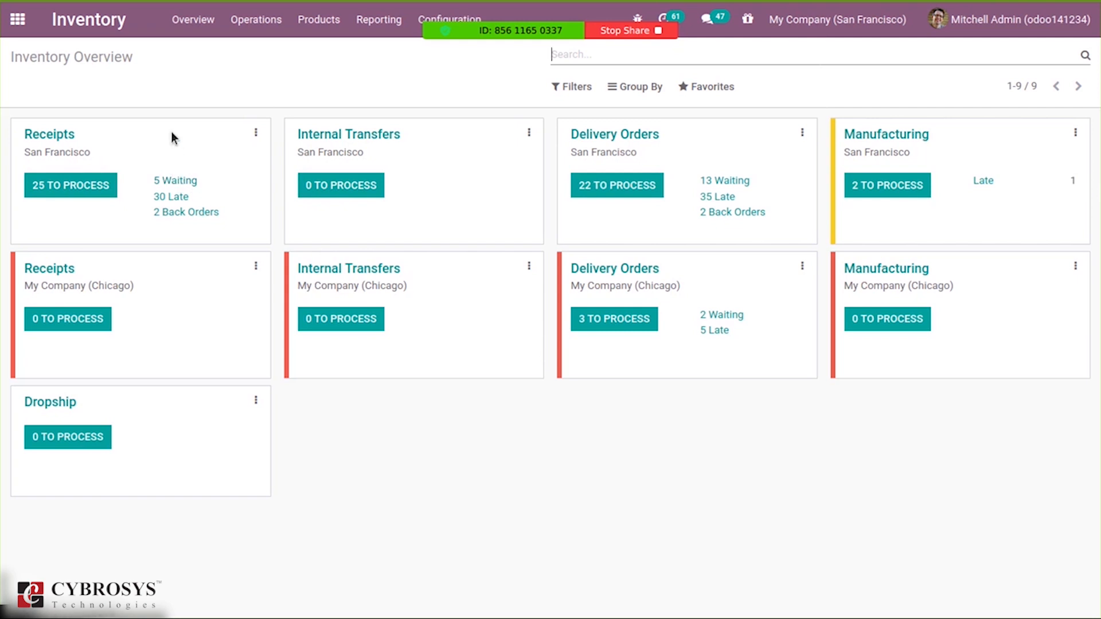
mouse_move(195, 197)
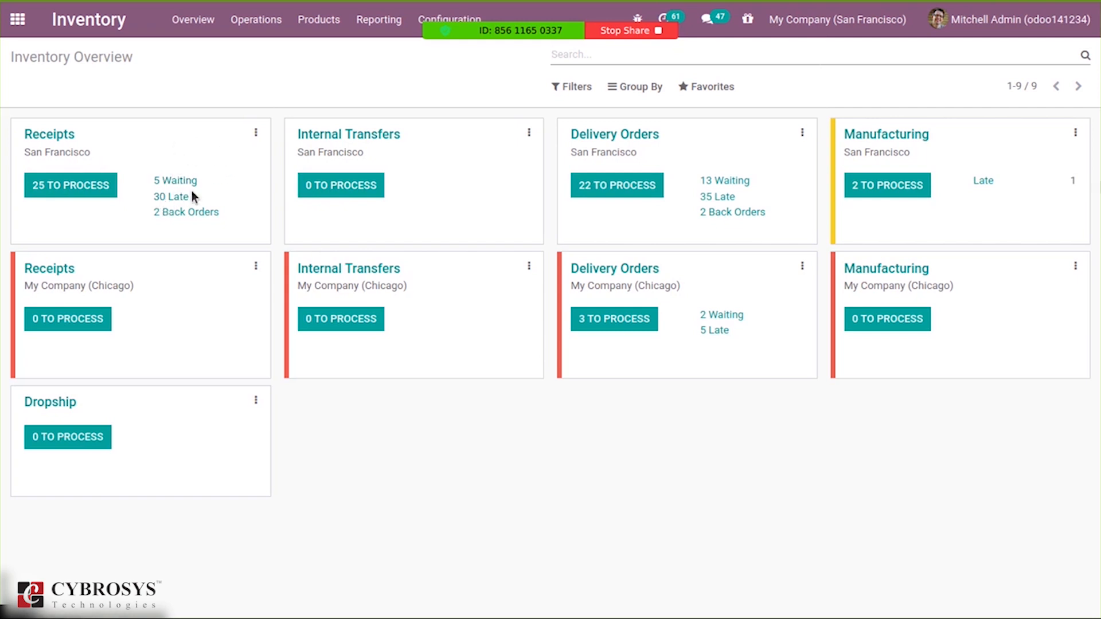
mouse_move(454, 226)
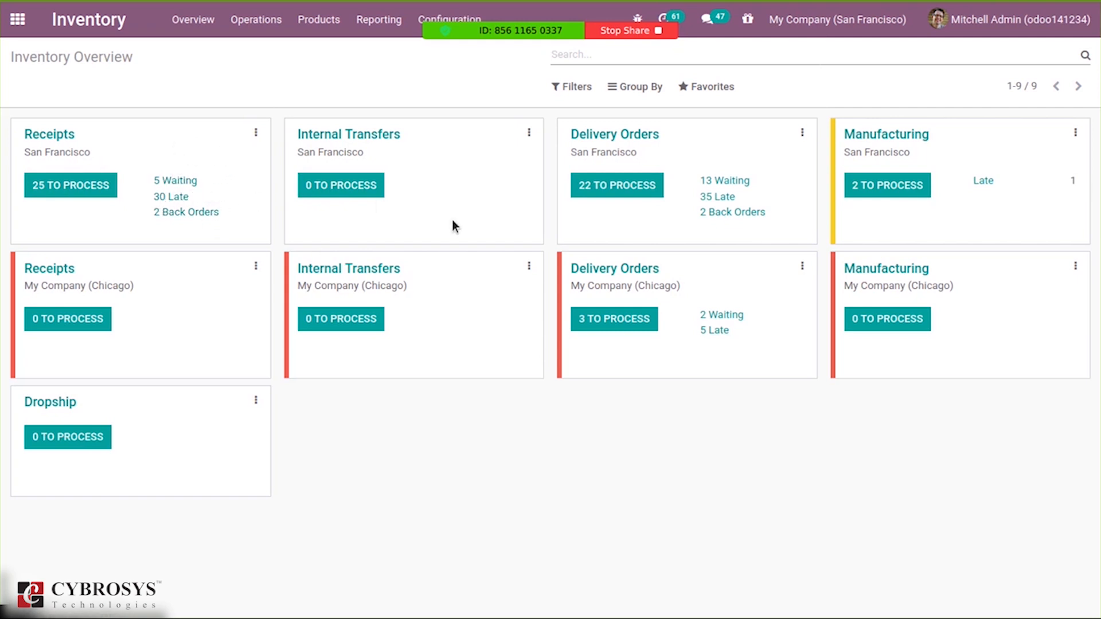
mouse_move(675, 224)
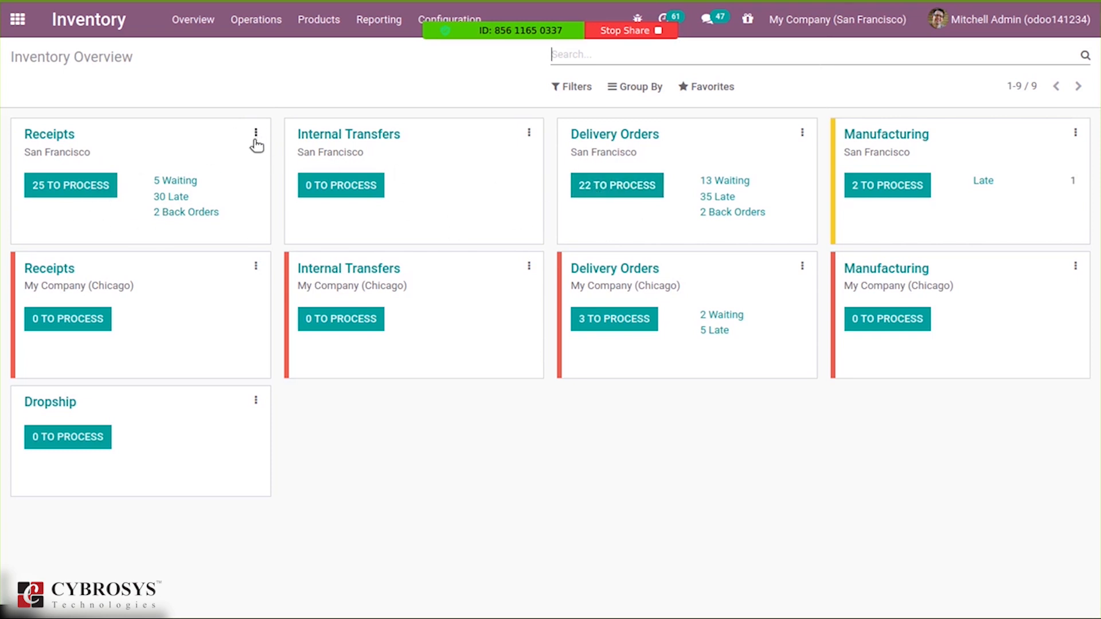
Tag the San Francisco Receipts card orange from its options menu and reopen the menu.
left_click(255, 134)
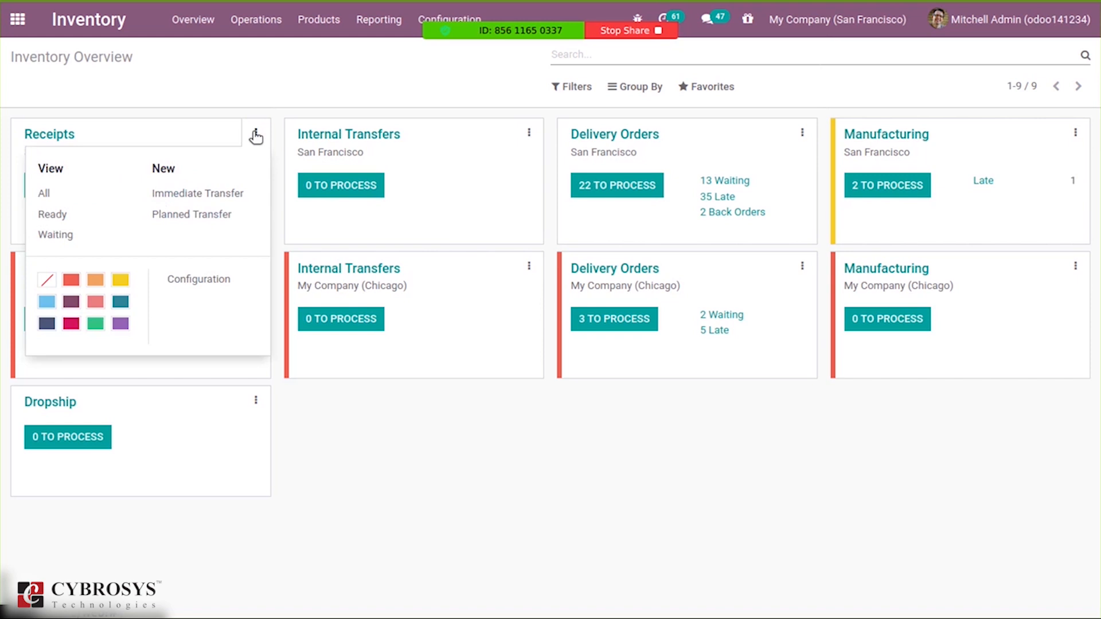
mouse_move(45, 193)
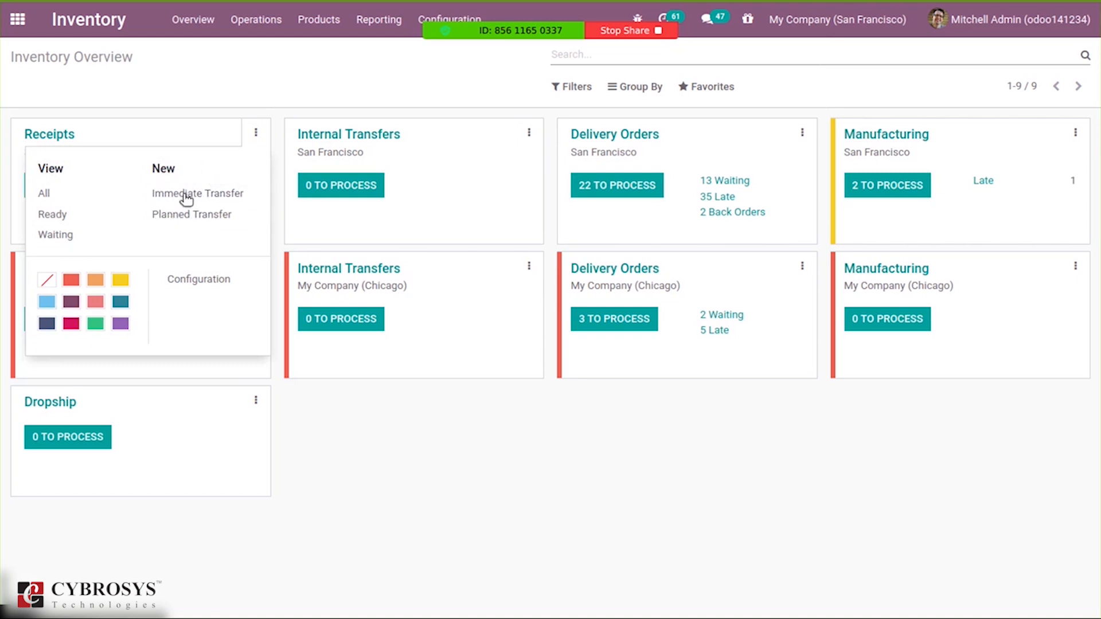
mouse_move(93, 279)
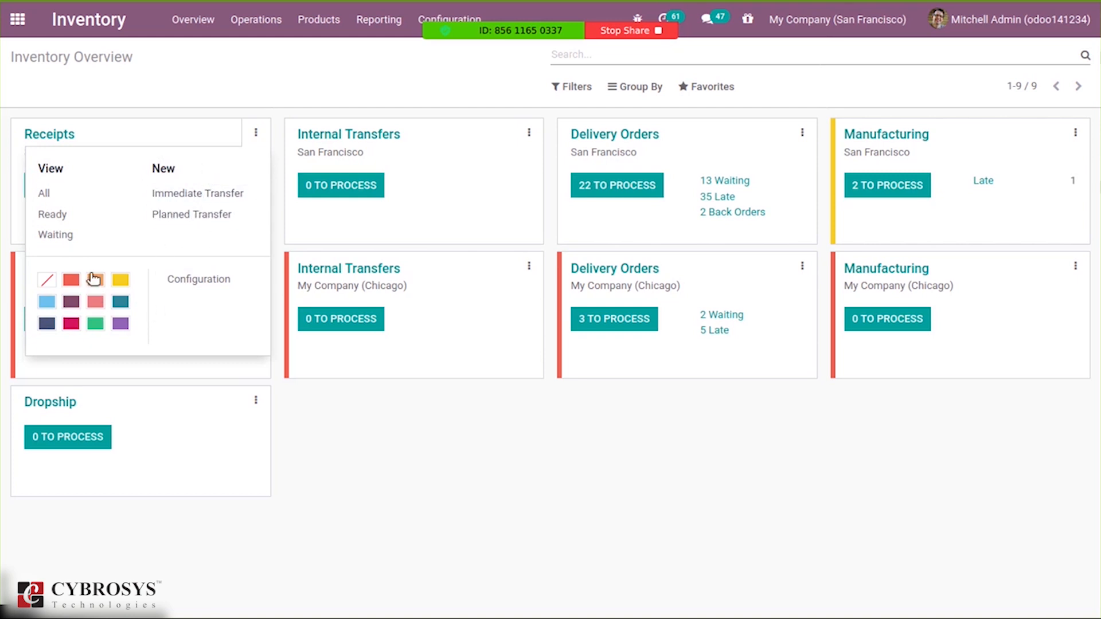
left_click(119, 278)
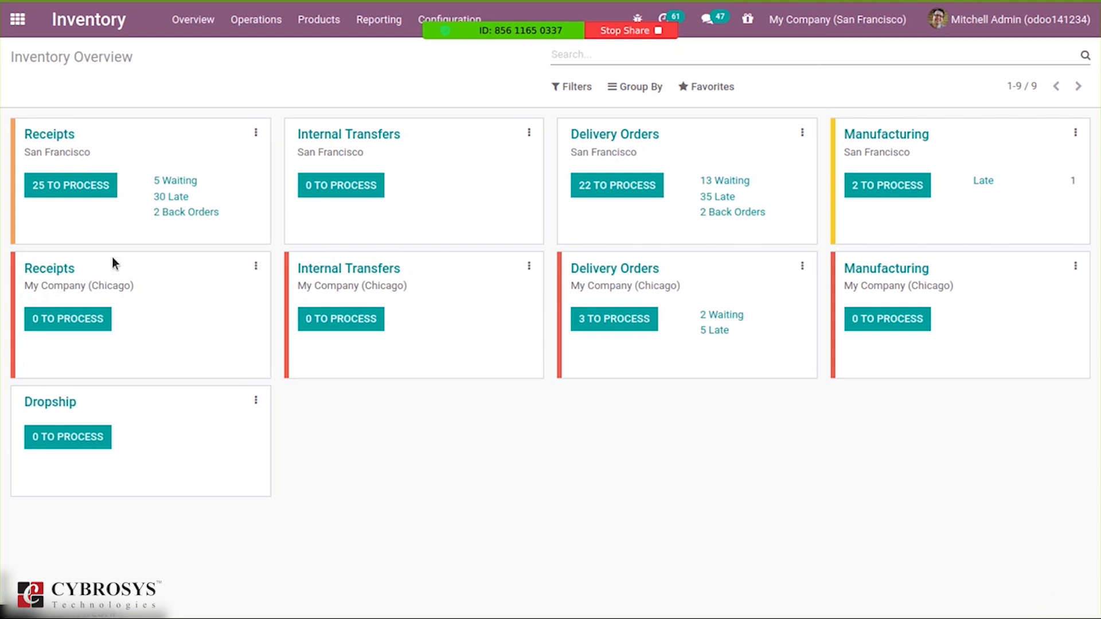
mouse_move(198, 91)
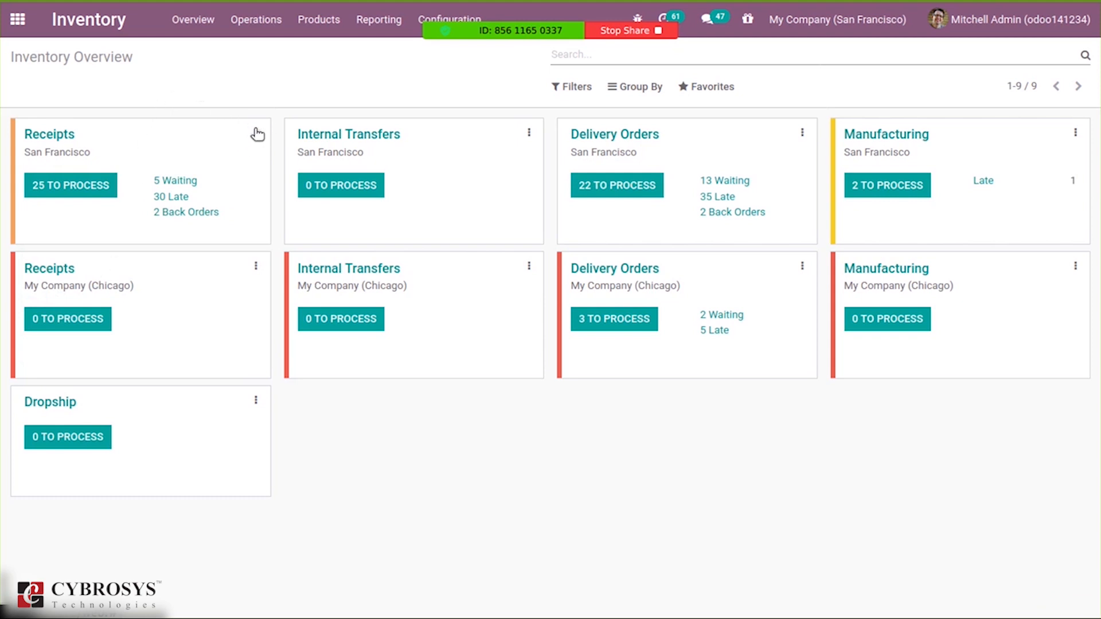
left_click(255, 132)
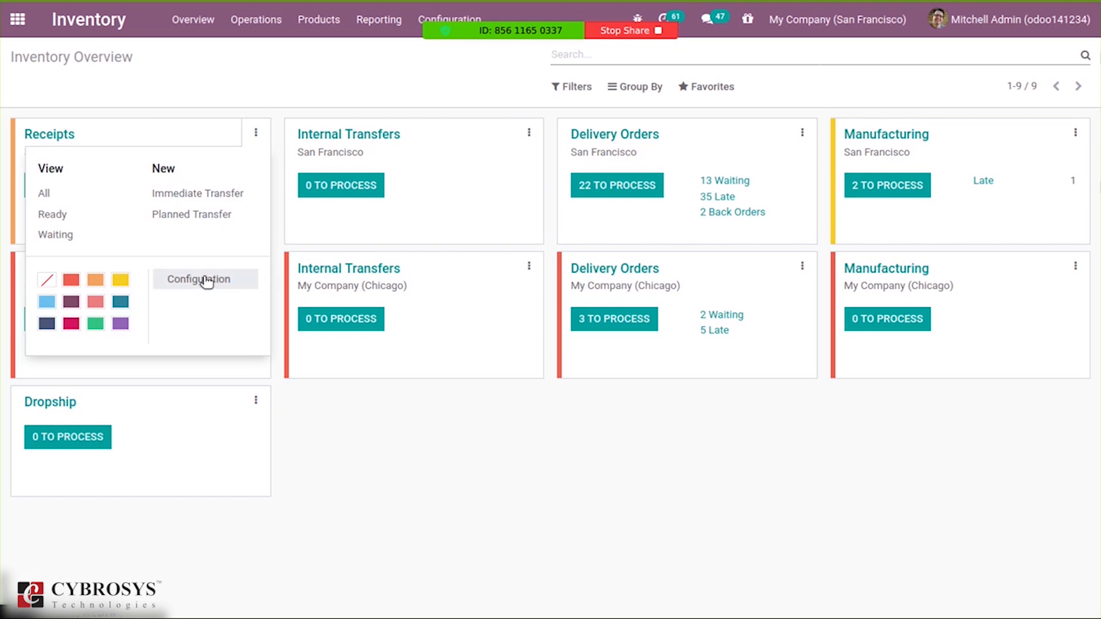
mouse_move(277, 155)
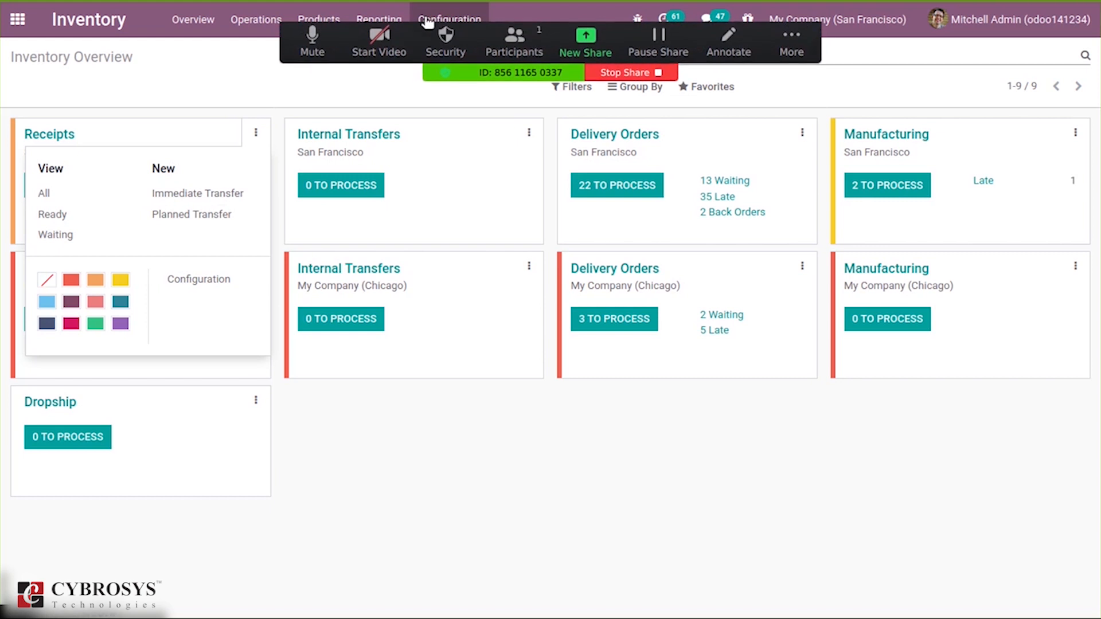
Show the Operations Types list via Configuration and select the San Francisco Receipts row.
left_click(448, 20)
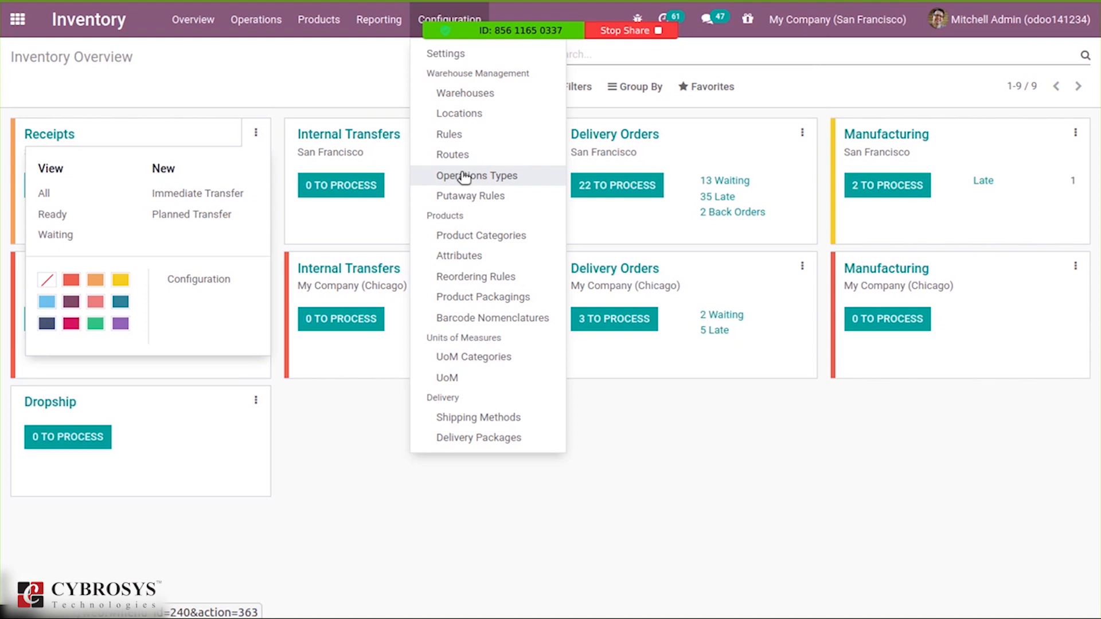
left_click(477, 176)
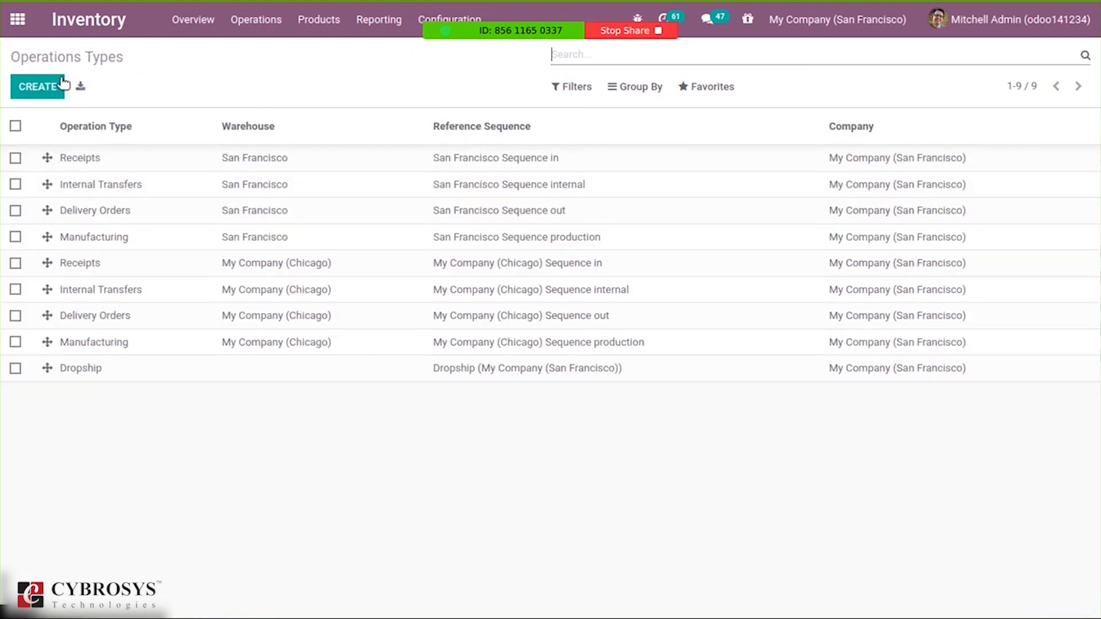
left_click(38, 86)
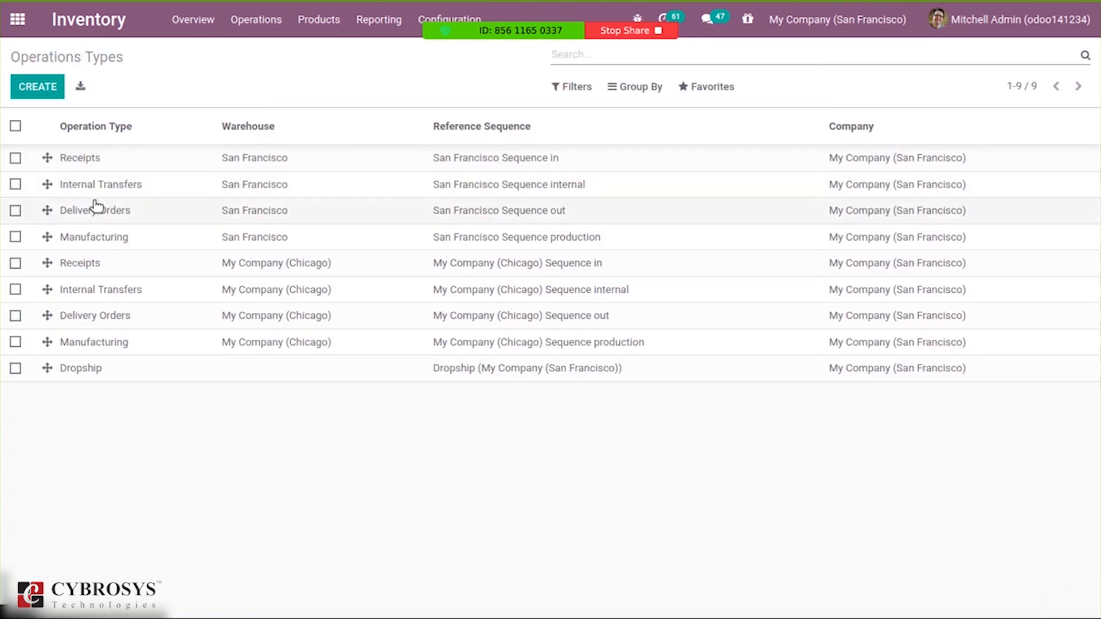
left_click(79, 157)
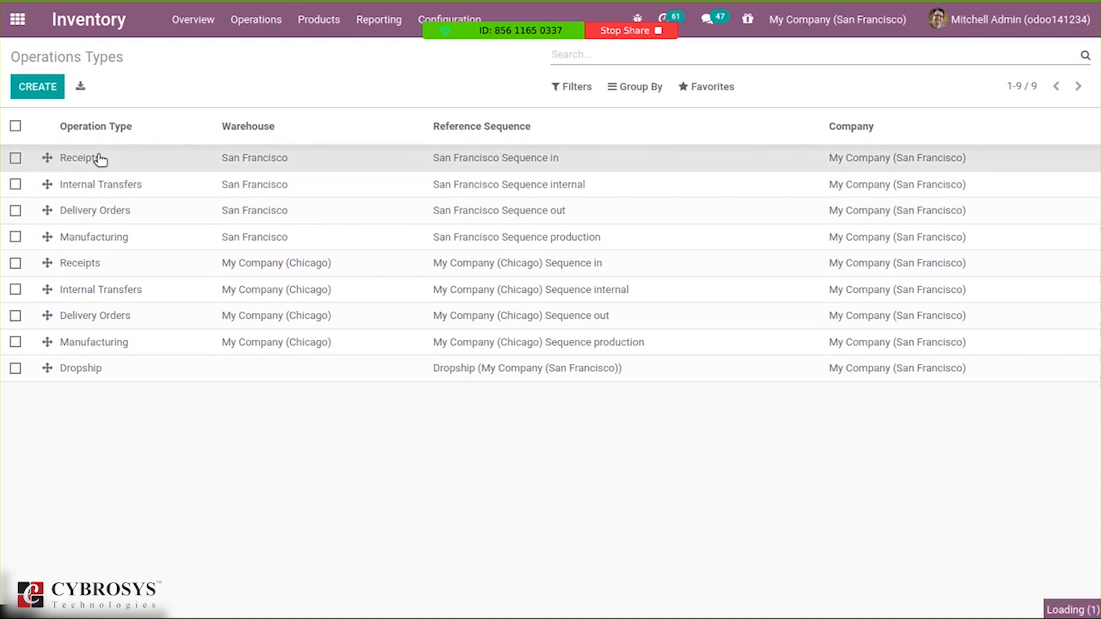
Open the San Francisco: Receipts operation type (code IN, WH-RECEIPTS) in edit mode.
left_click(83, 157)
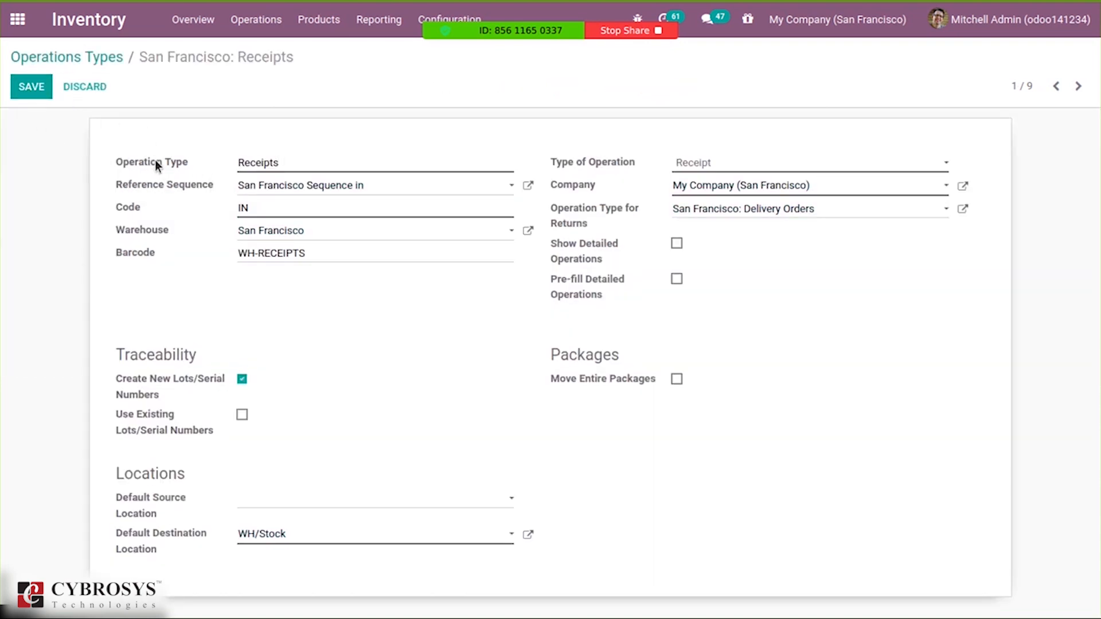
left_click(281, 162)
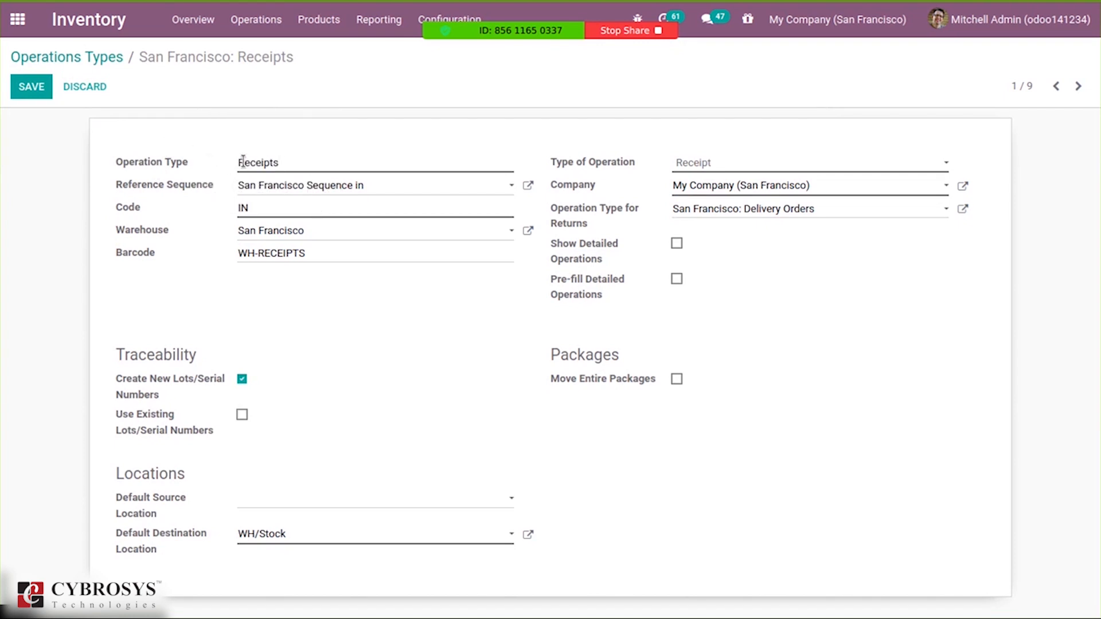
left_click(281, 162)
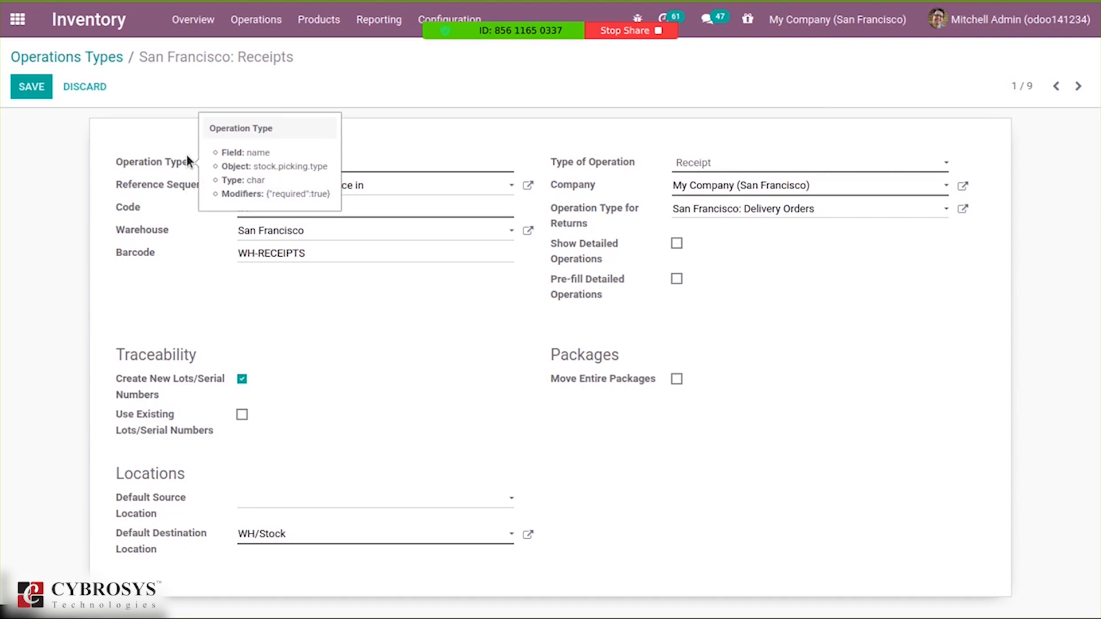
mouse_move(140, 191)
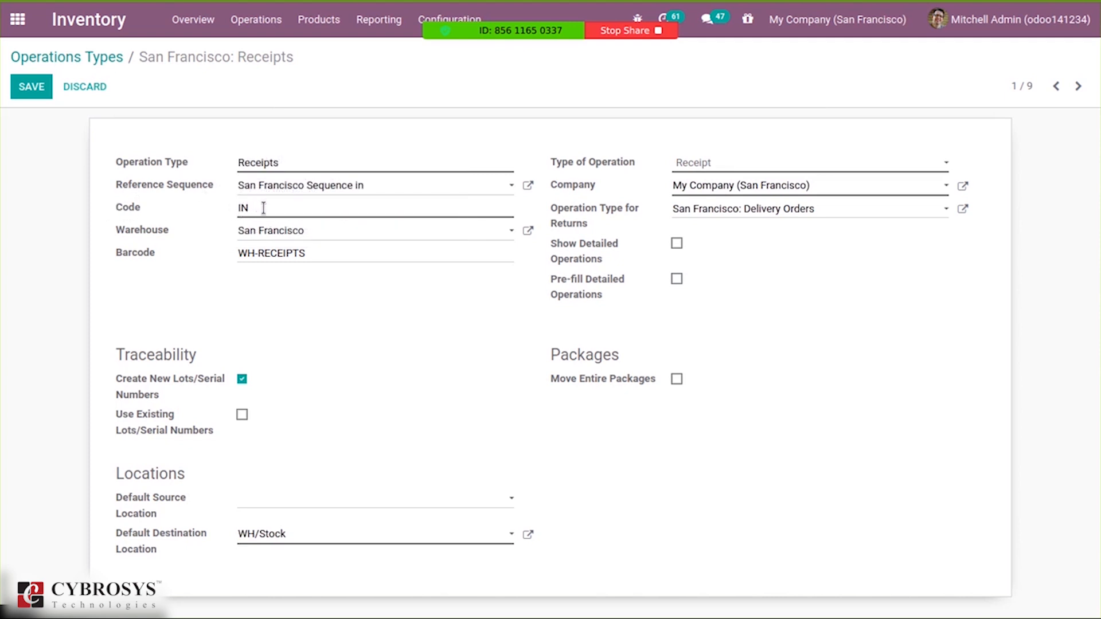
mouse_move(223, 234)
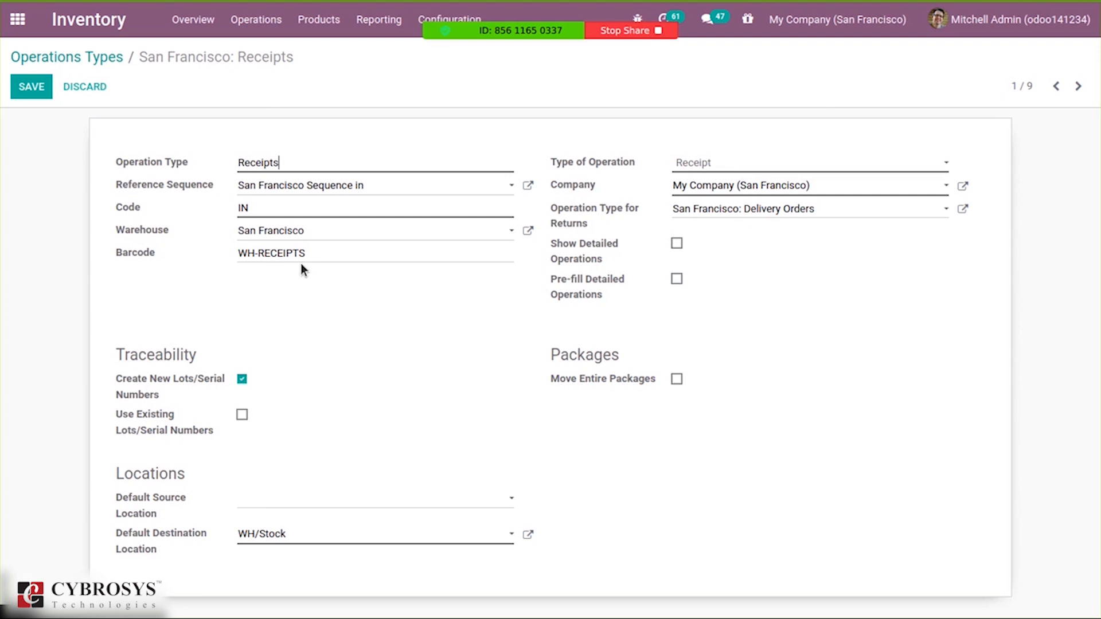
mouse_move(698, 161)
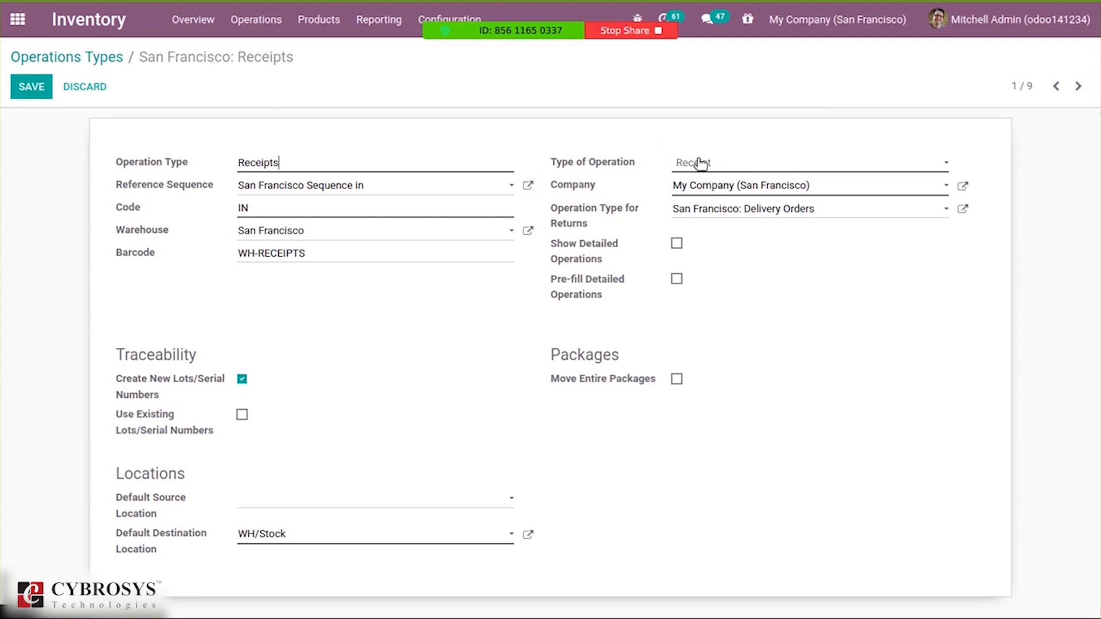
left_click(807, 161)
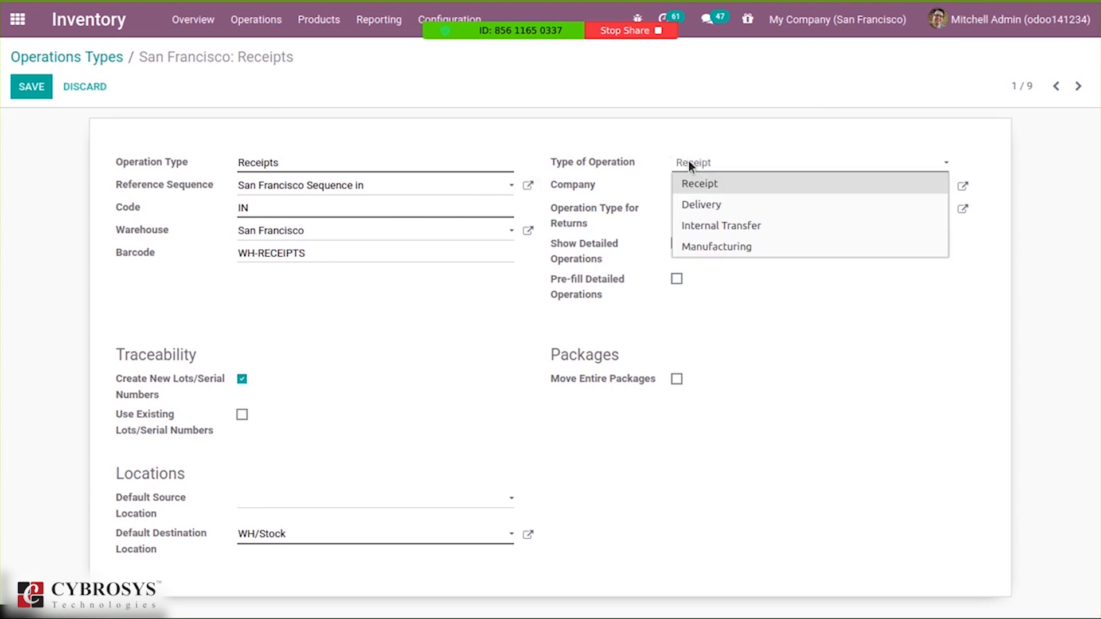
mouse_move(727, 209)
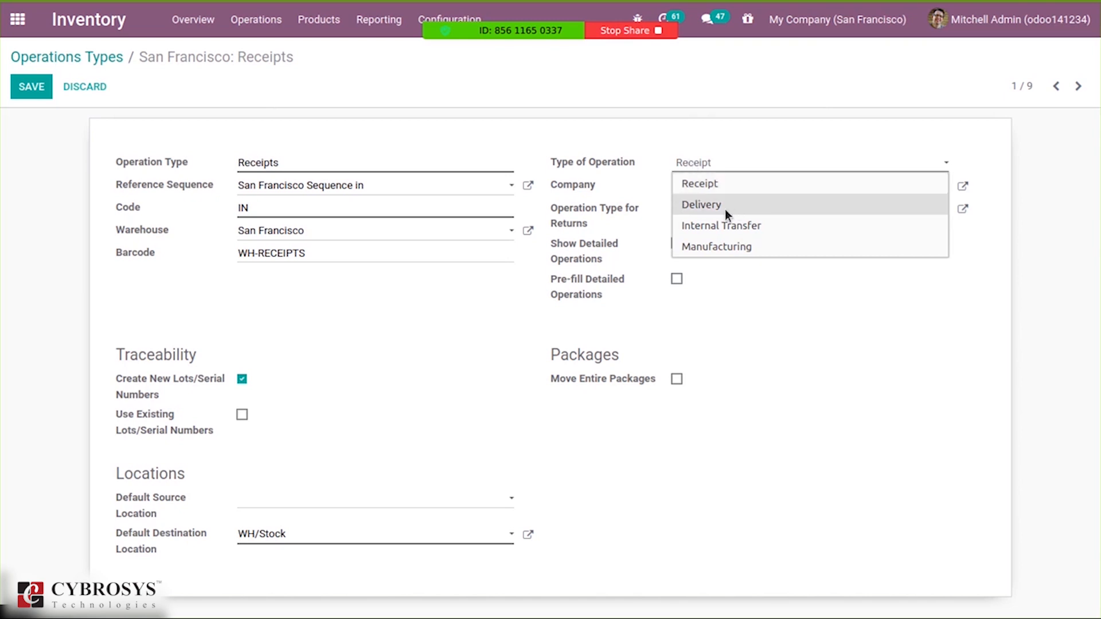
mouse_move(728, 192)
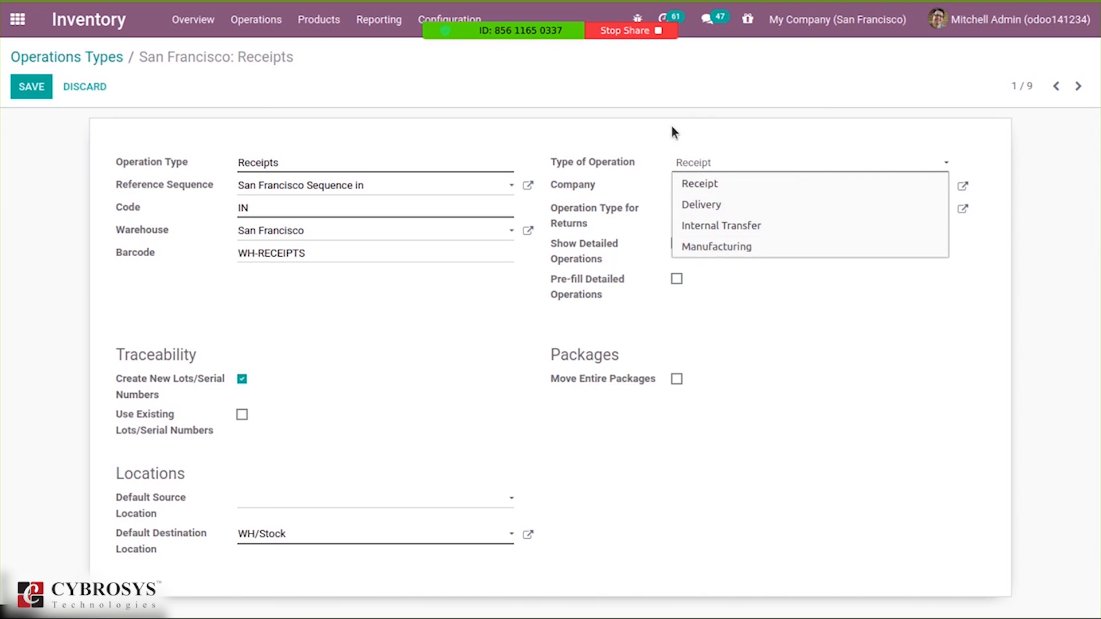
left_click(698, 184)
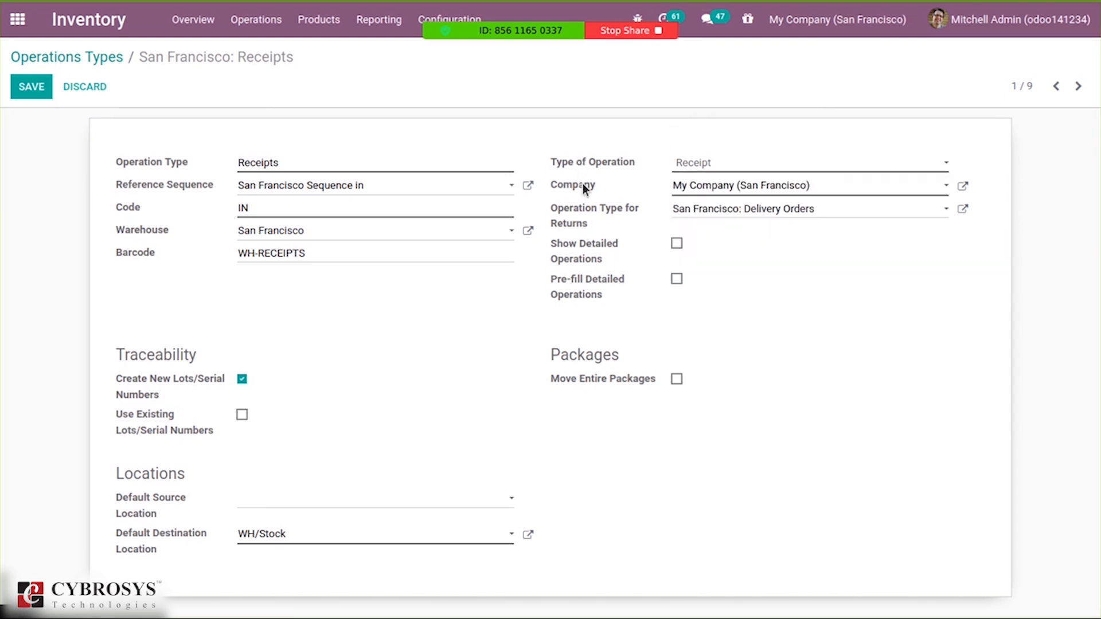
mouse_move(807, 280)
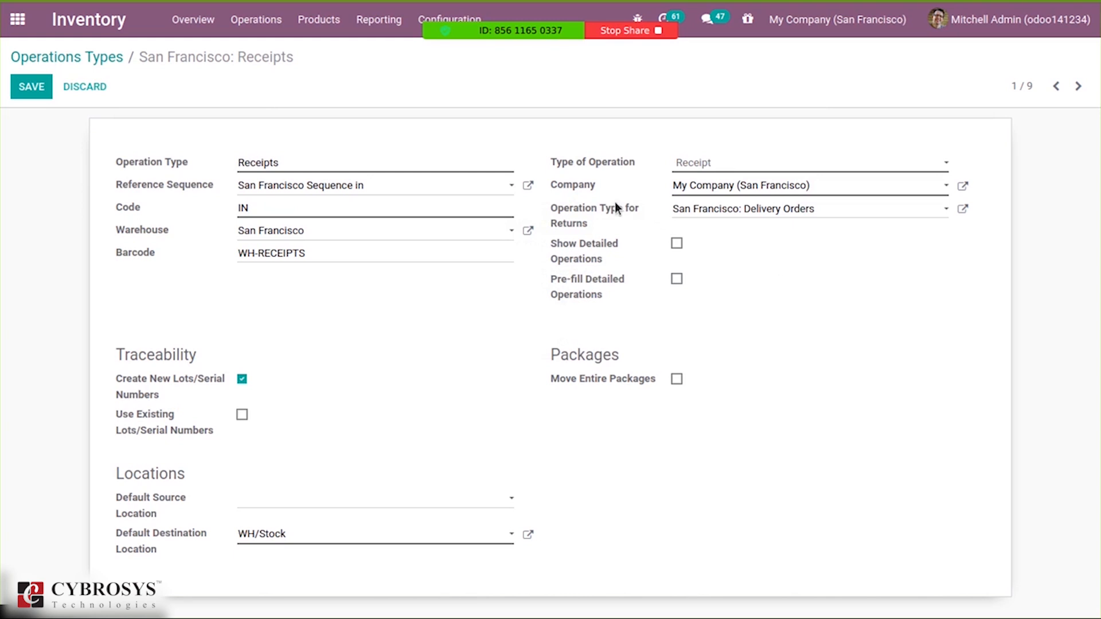
mouse_move(748, 256)
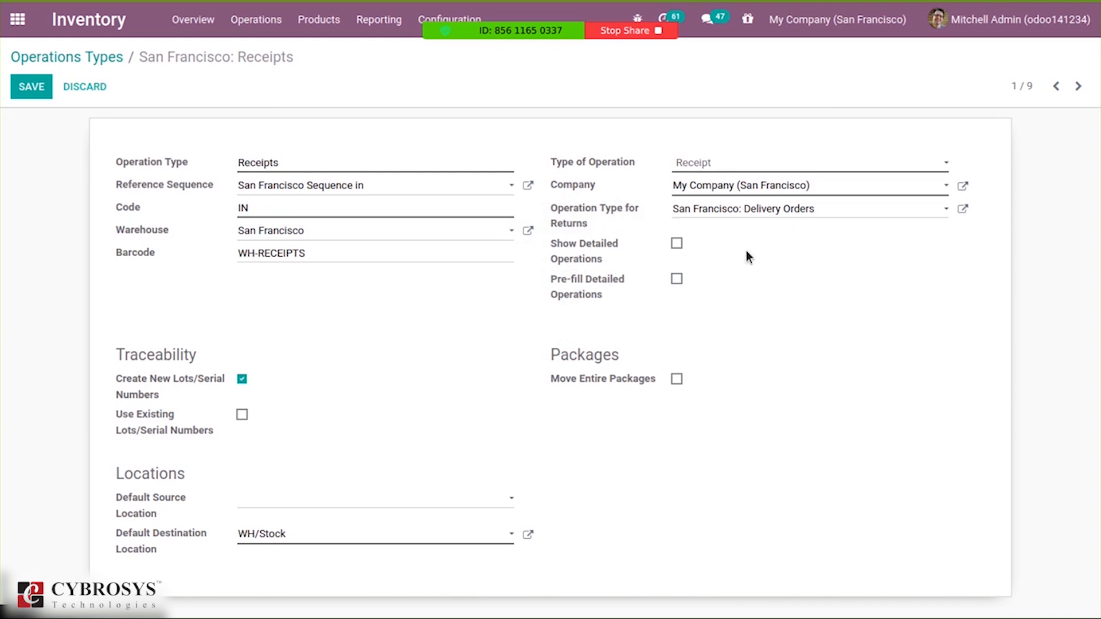
mouse_move(735, 246)
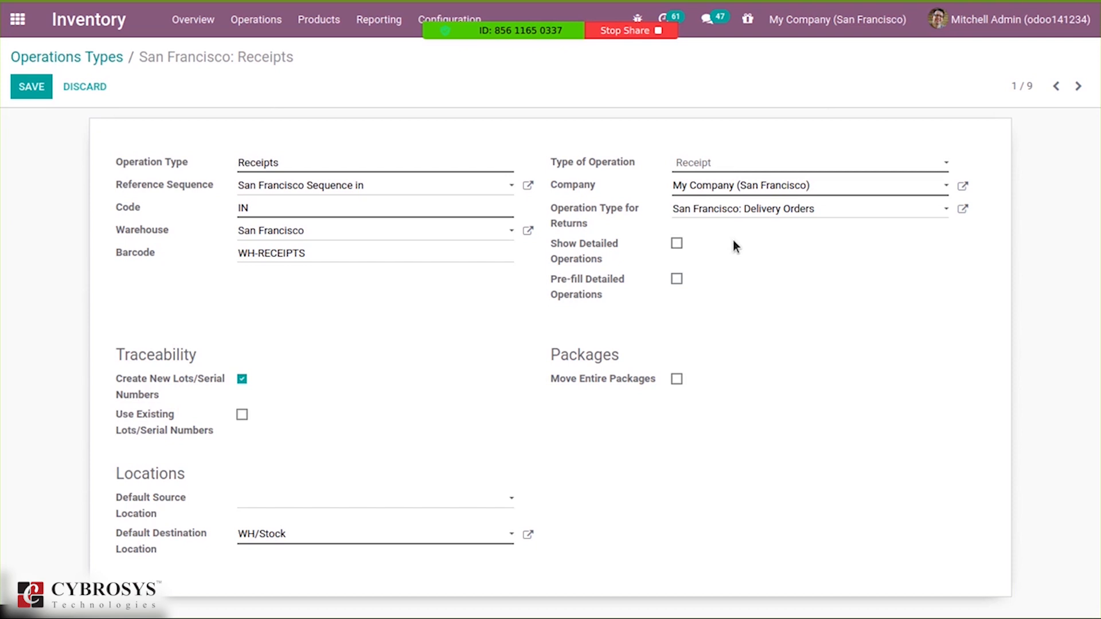
mouse_move(774, 211)
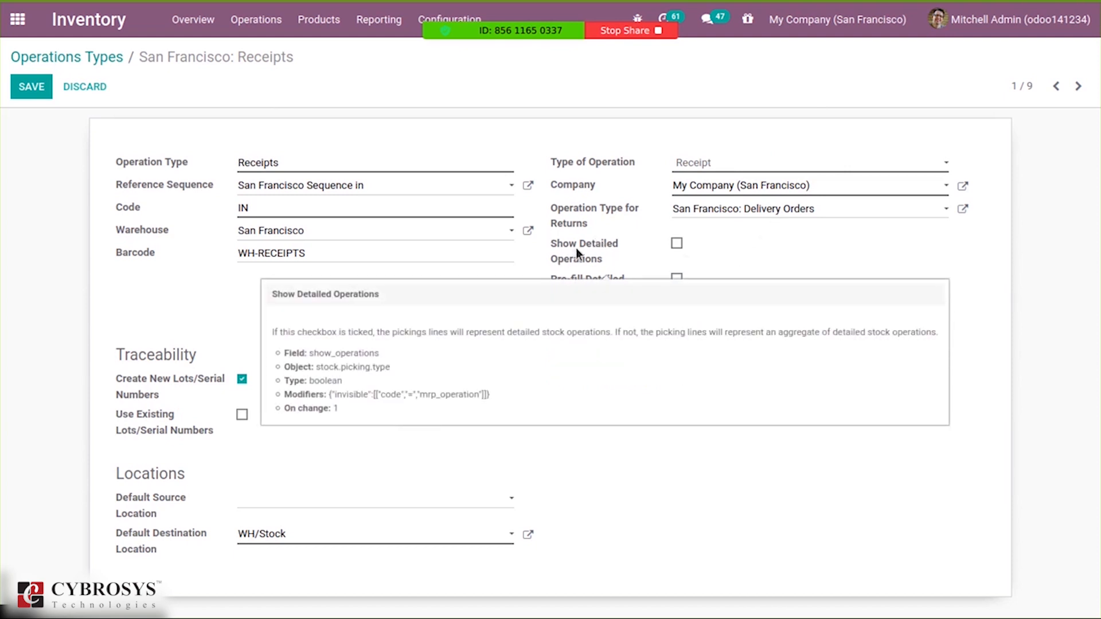
mouse_move(575, 255)
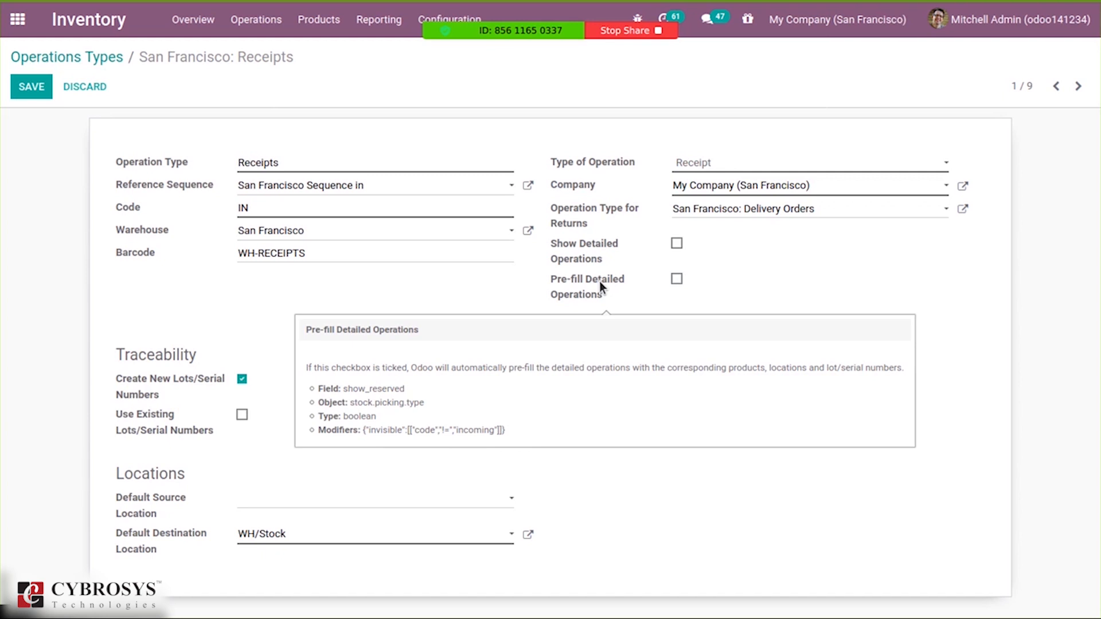
mouse_move(698, 290)
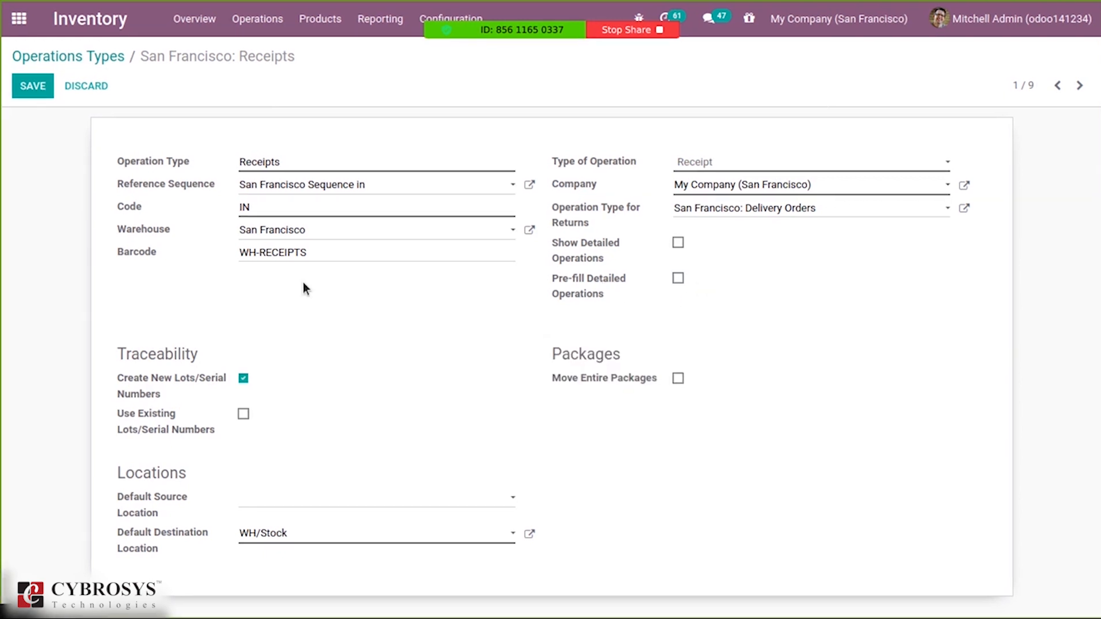
mouse_move(198, 393)
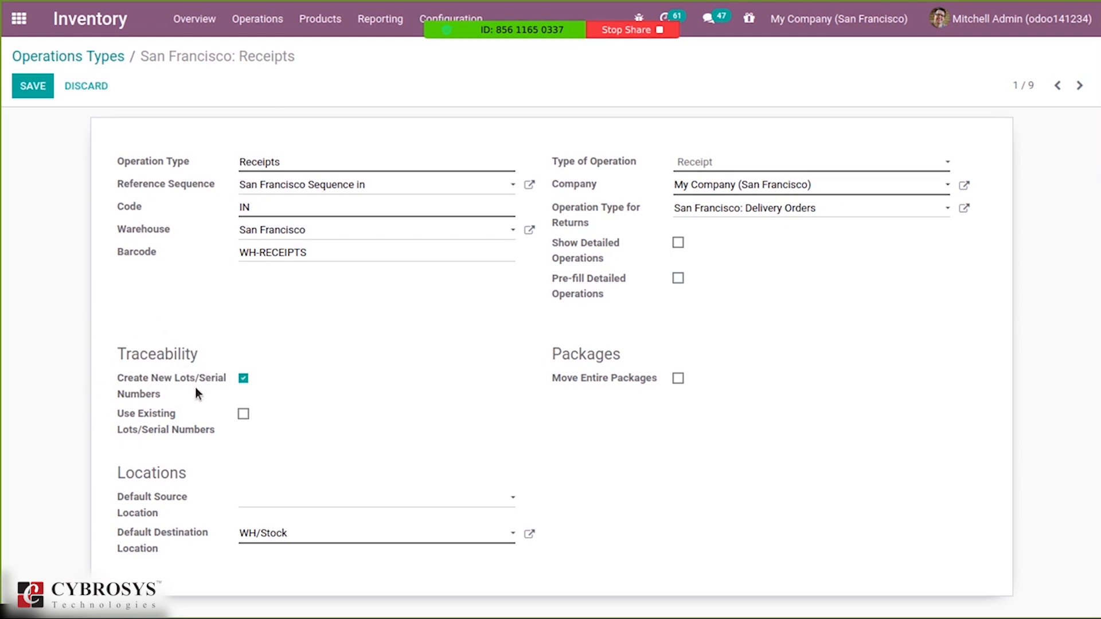
mouse_move(176, 379)
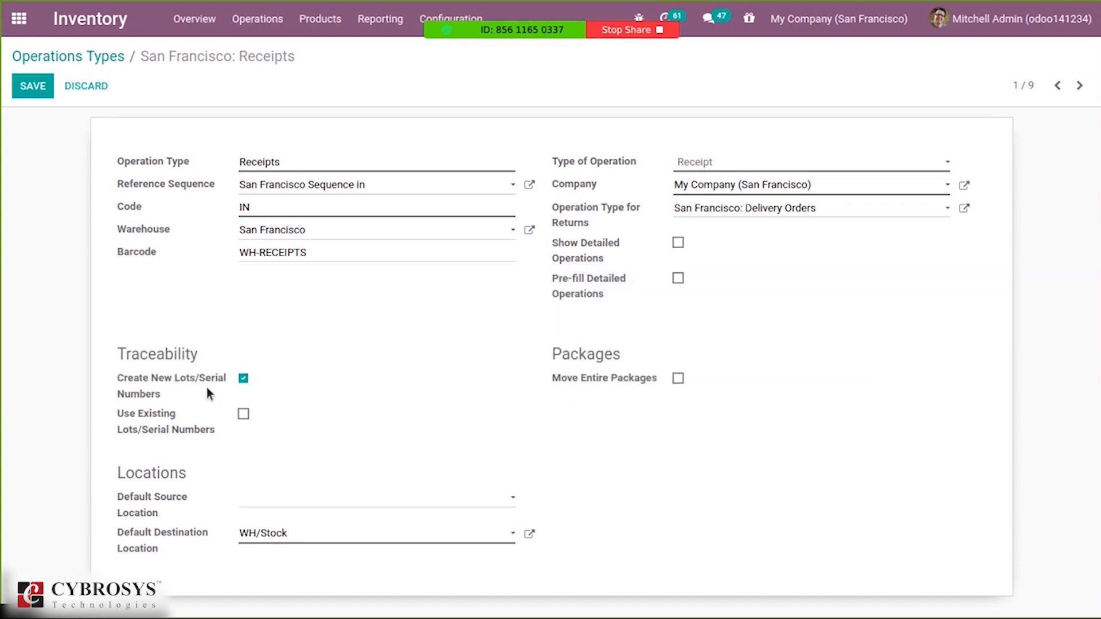
mouse_move(171, 385)
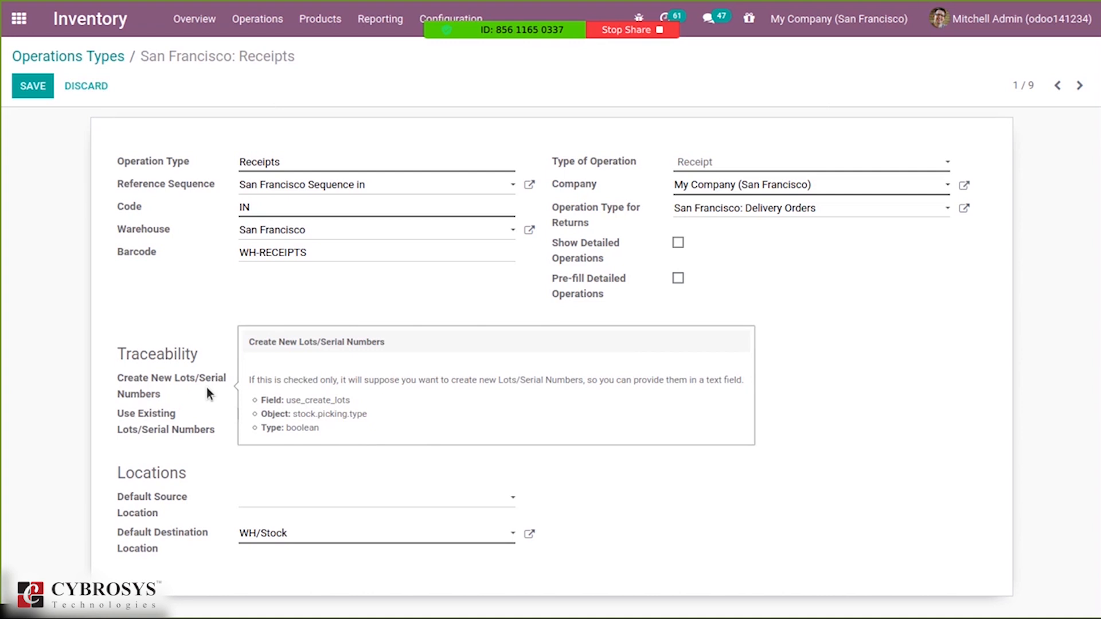
Leave Use Existing Lots/Serial Numbers off and enable Move Entire Packages for Receipts.
left_click(243, 379)
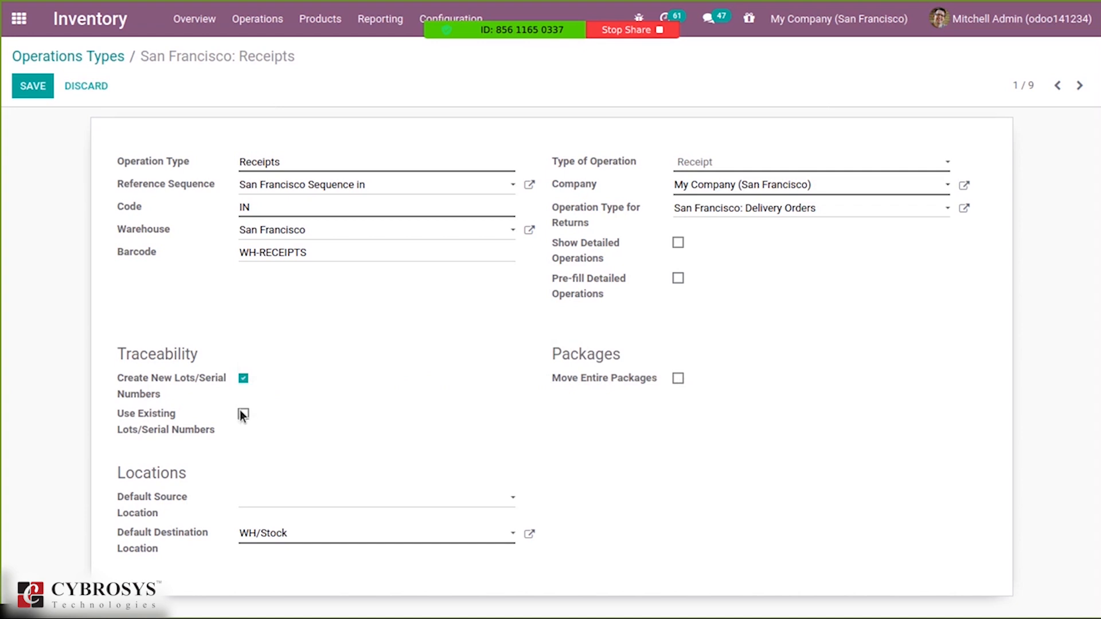
left_click(243, 413)
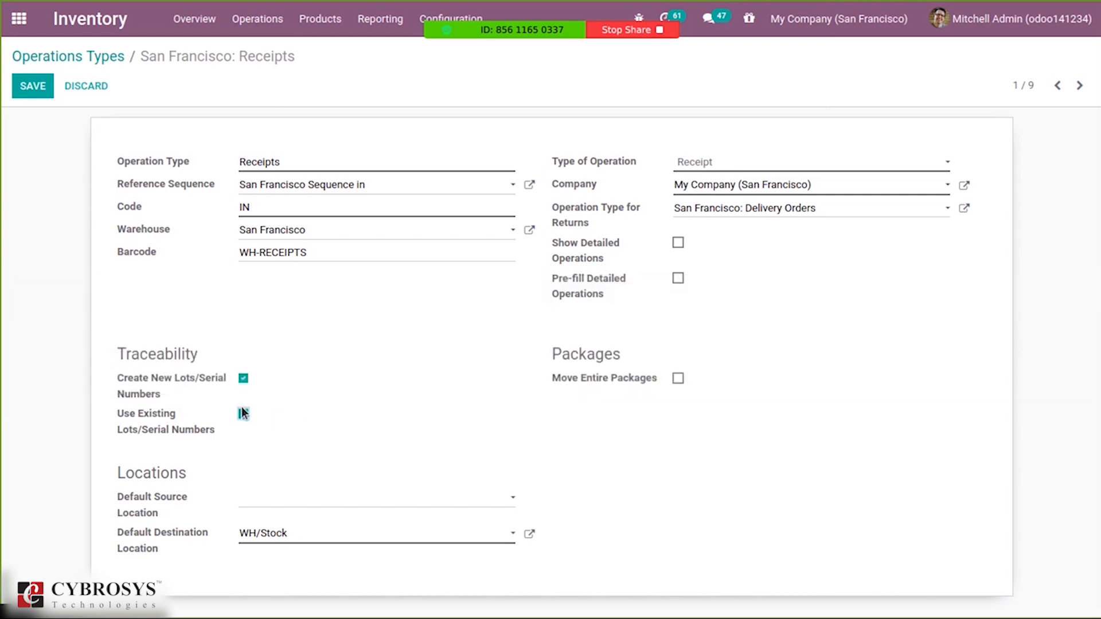
left_click(243, 413)
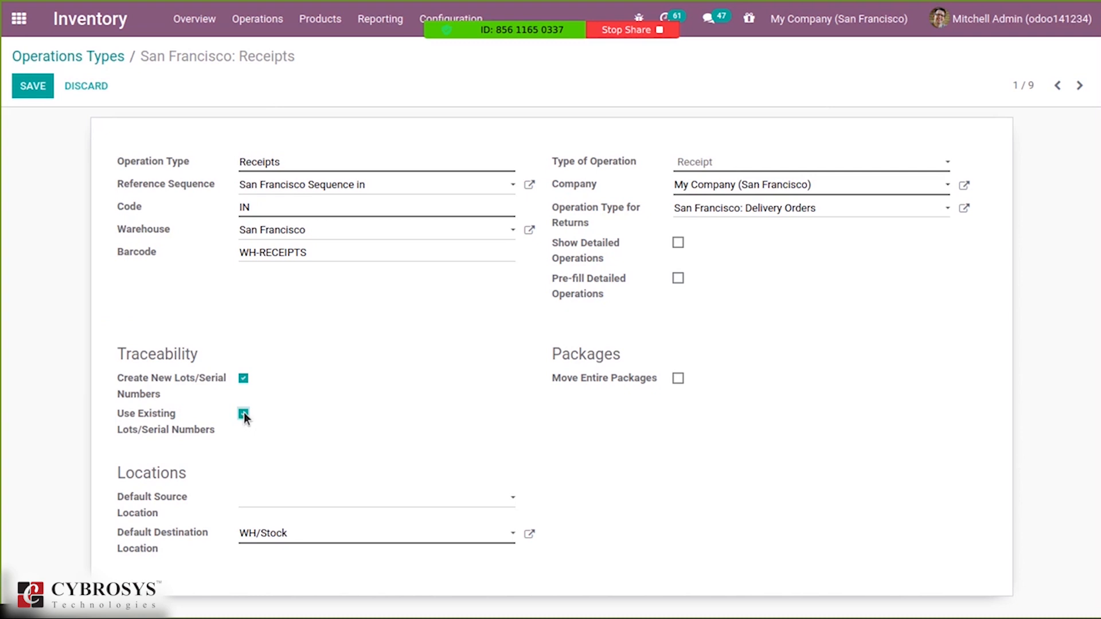
left_click(243, 414)
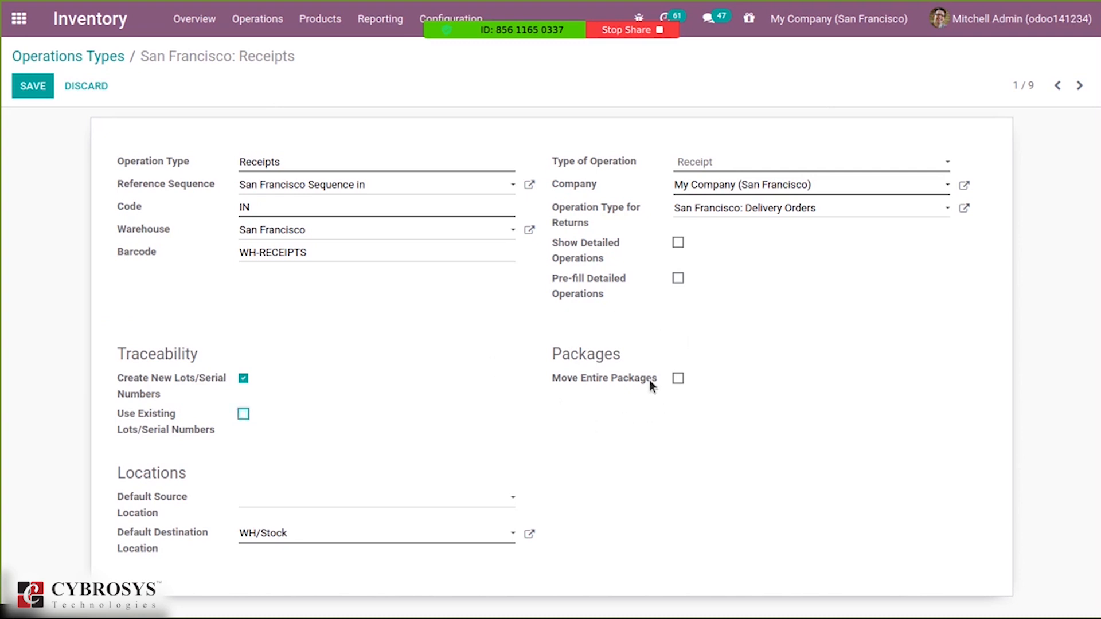
mouse_move(677, 385)
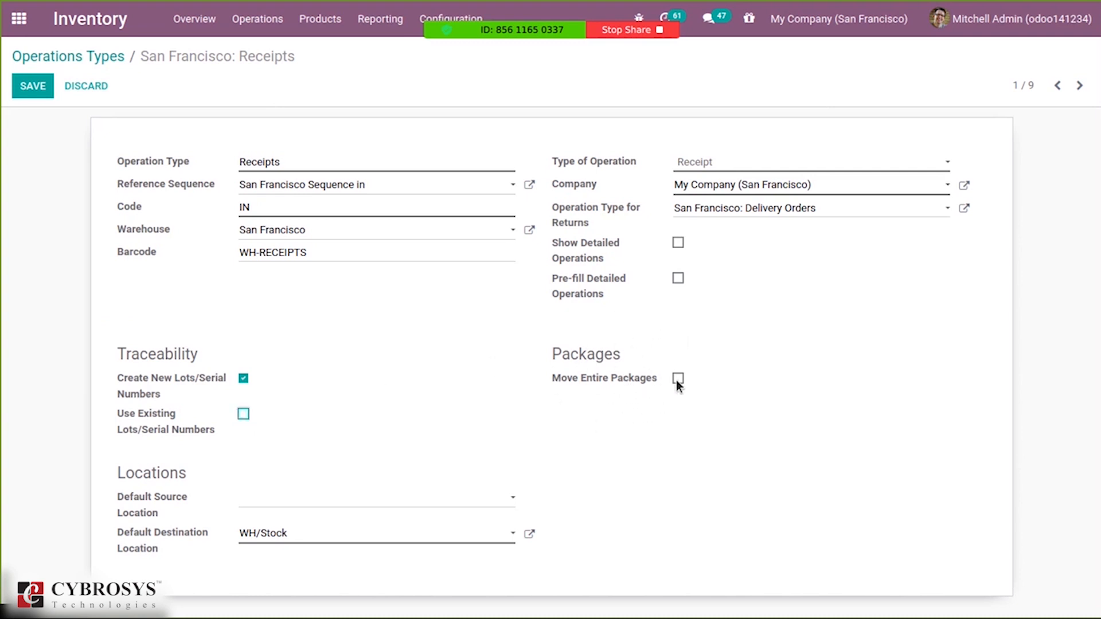
left_click(678, 378)
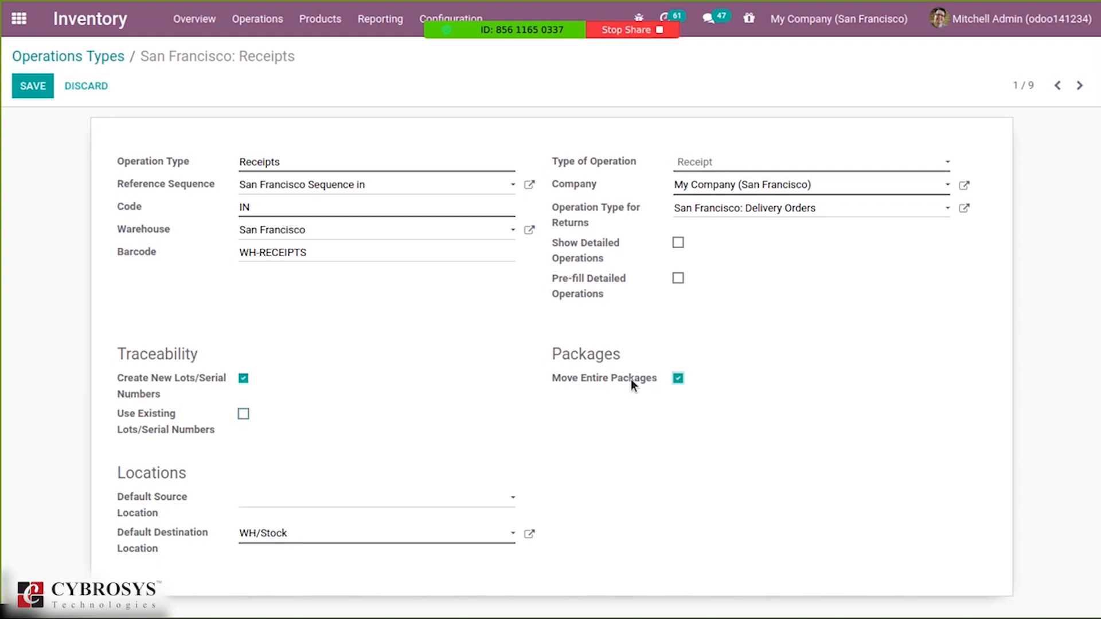
mouse_move(604, 377)
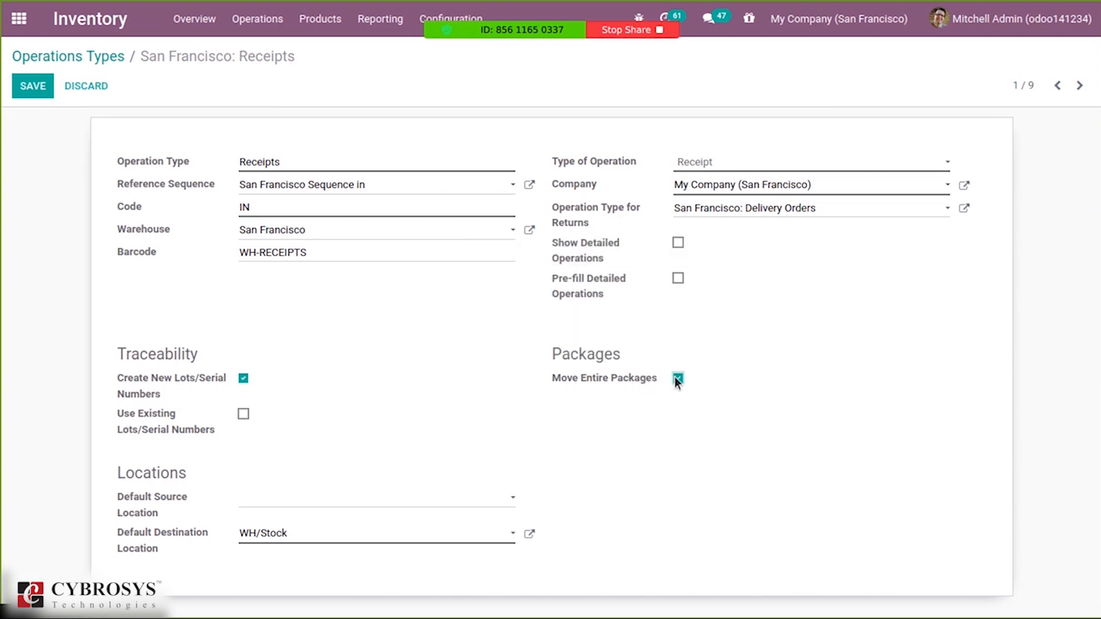
left_click(676, 378)
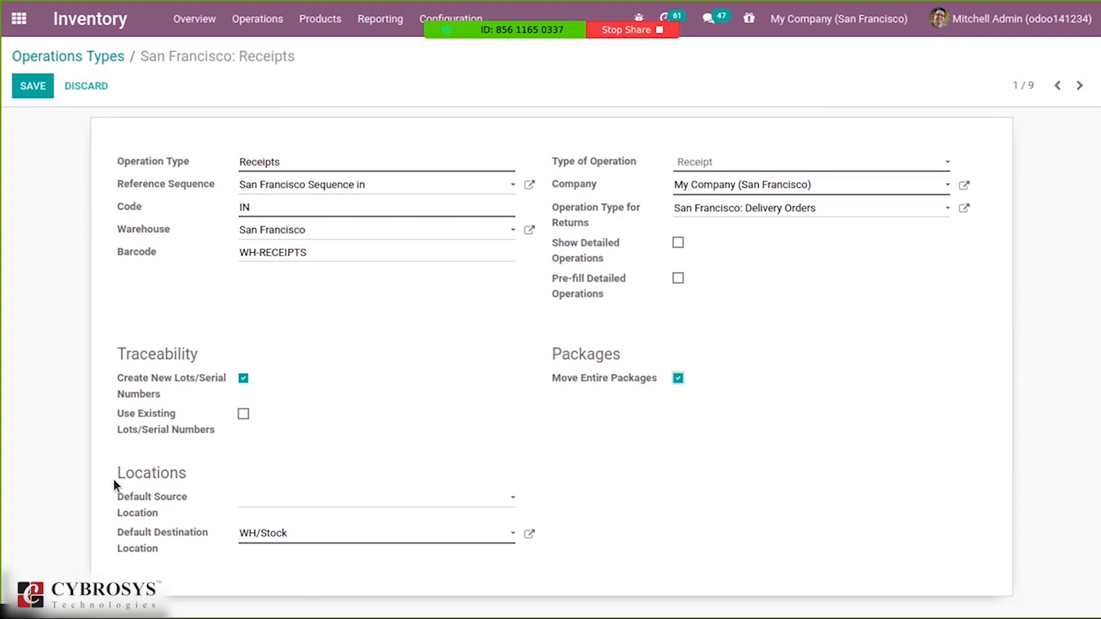
Turn Use Existing Lots/Serial Numbers back on for the Receipts operation type.
left_click(243, 414)
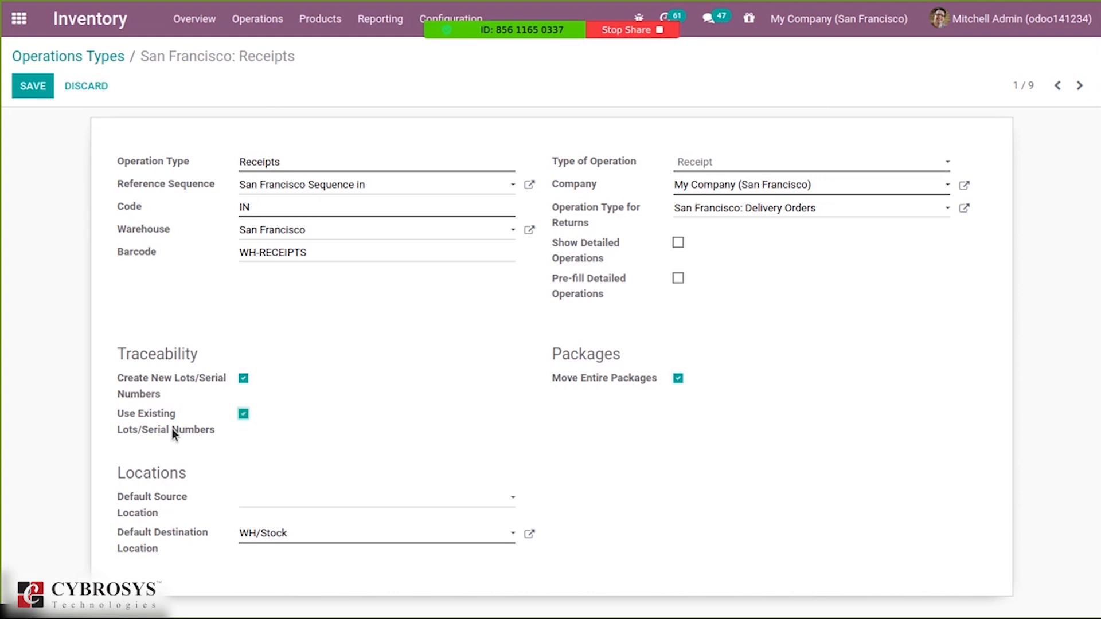
mouse_move(199, 495)
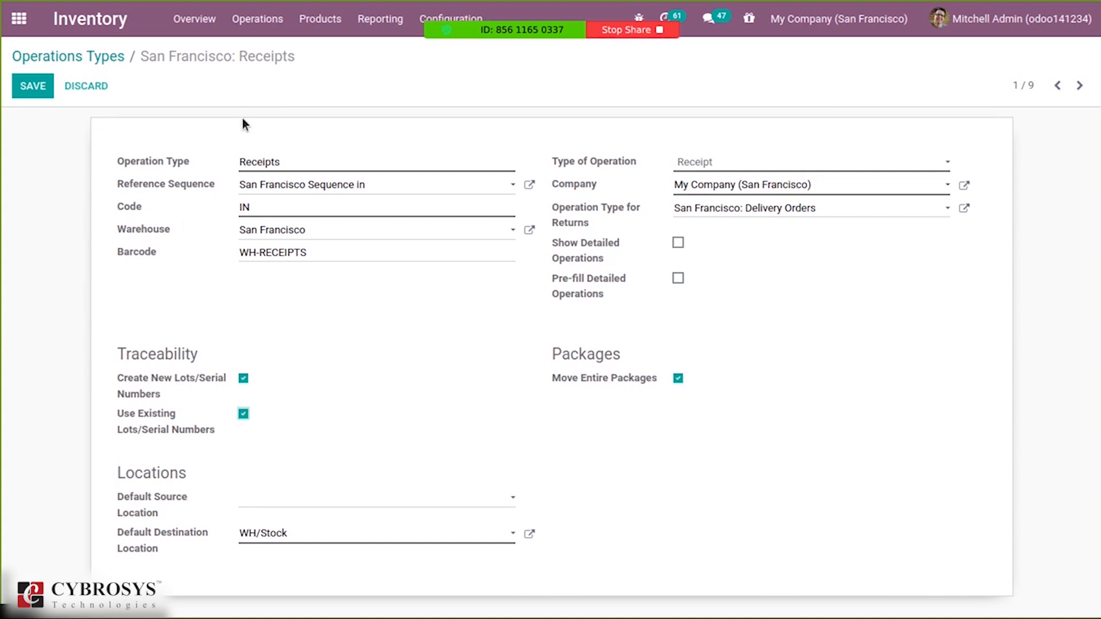
mouse_move(151, 497)
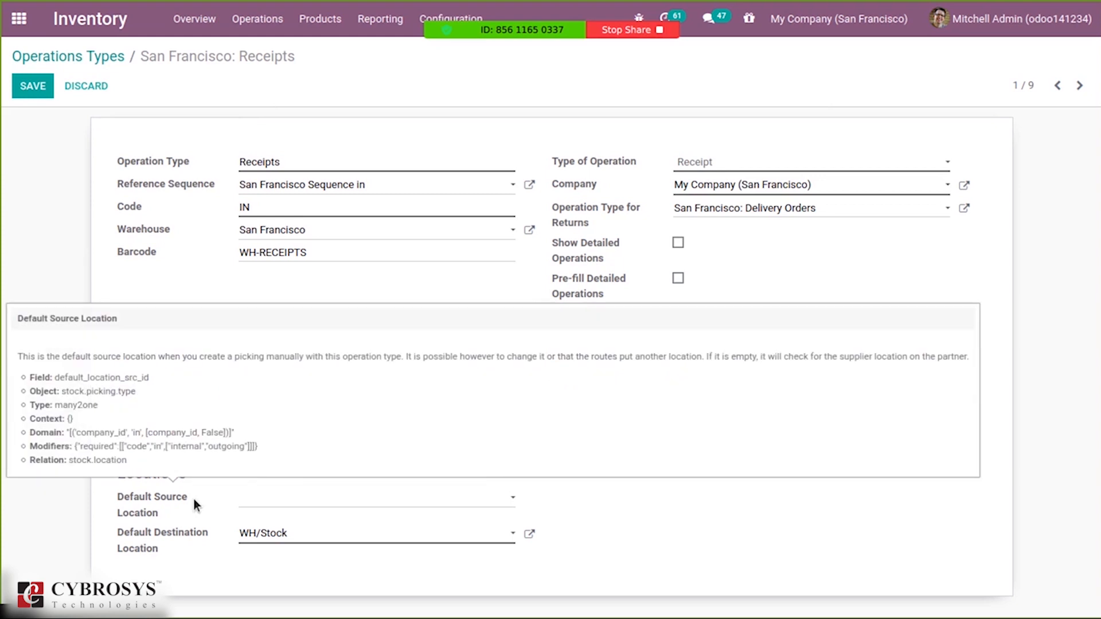
mouse_move(195, 507)
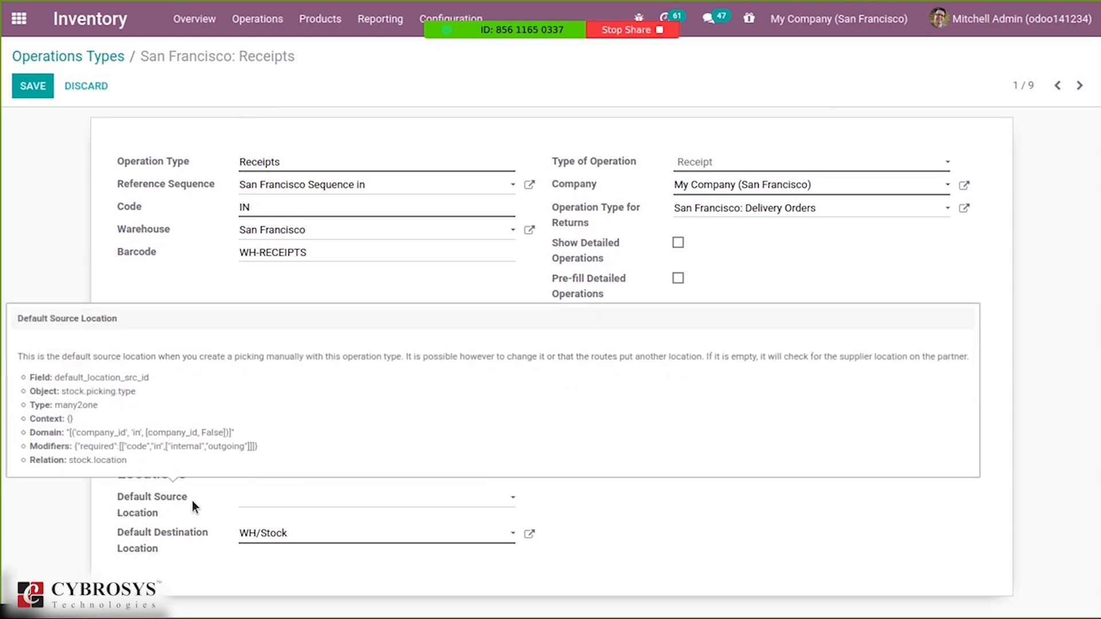
mouse_move(153, 539)
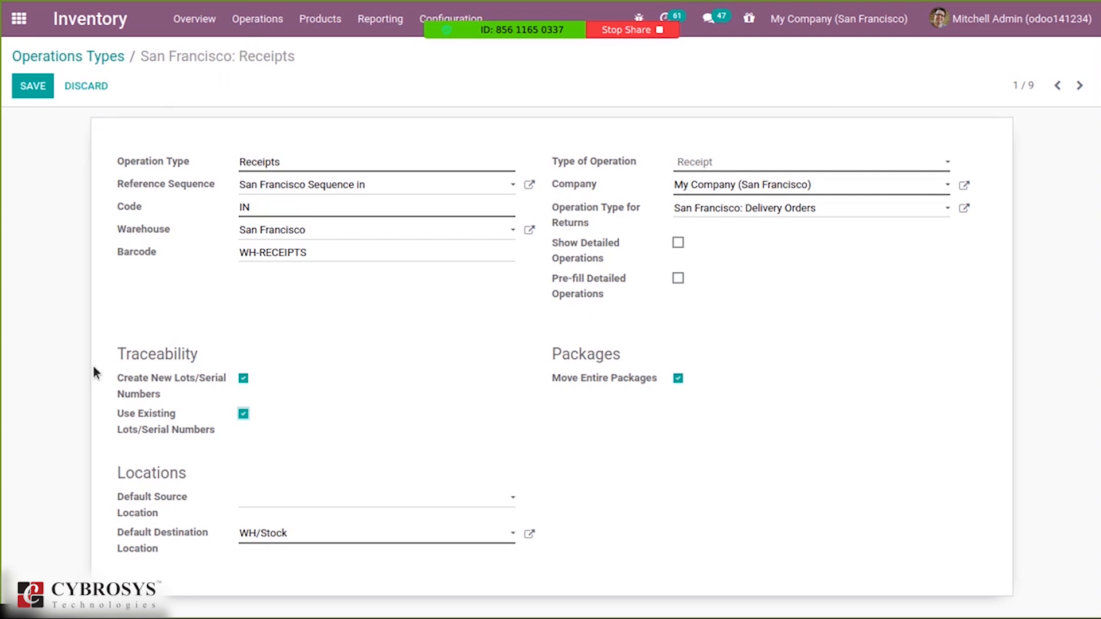
mouse_move(570, 455)
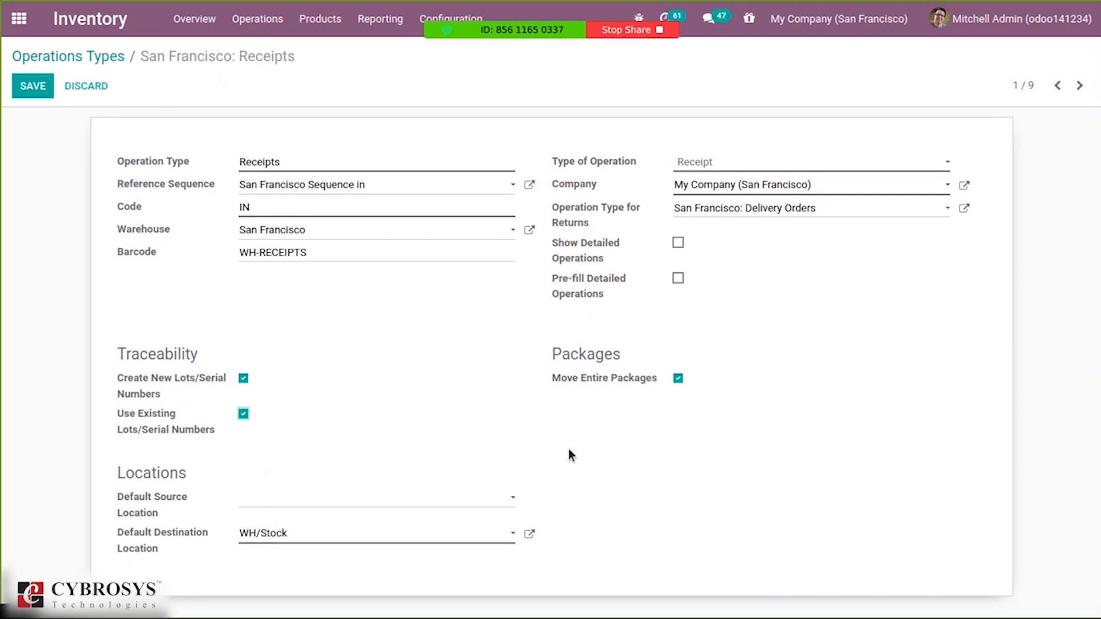
Save the Receipts operation type and go to the Transfers list under Operations.
left_click(32, 86)
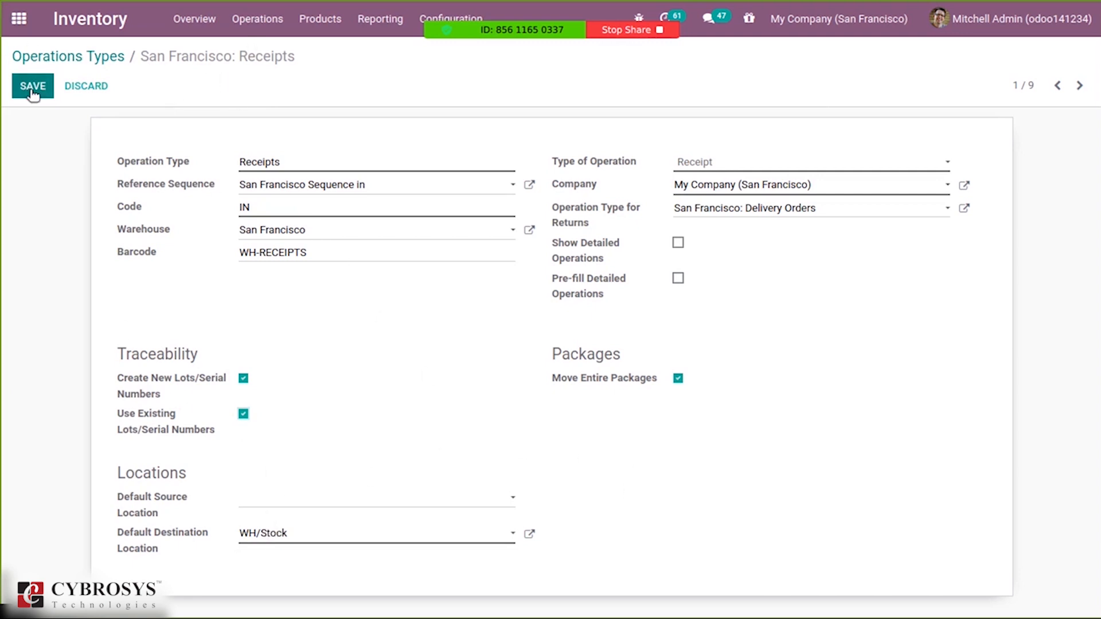
left_click(32, 86)
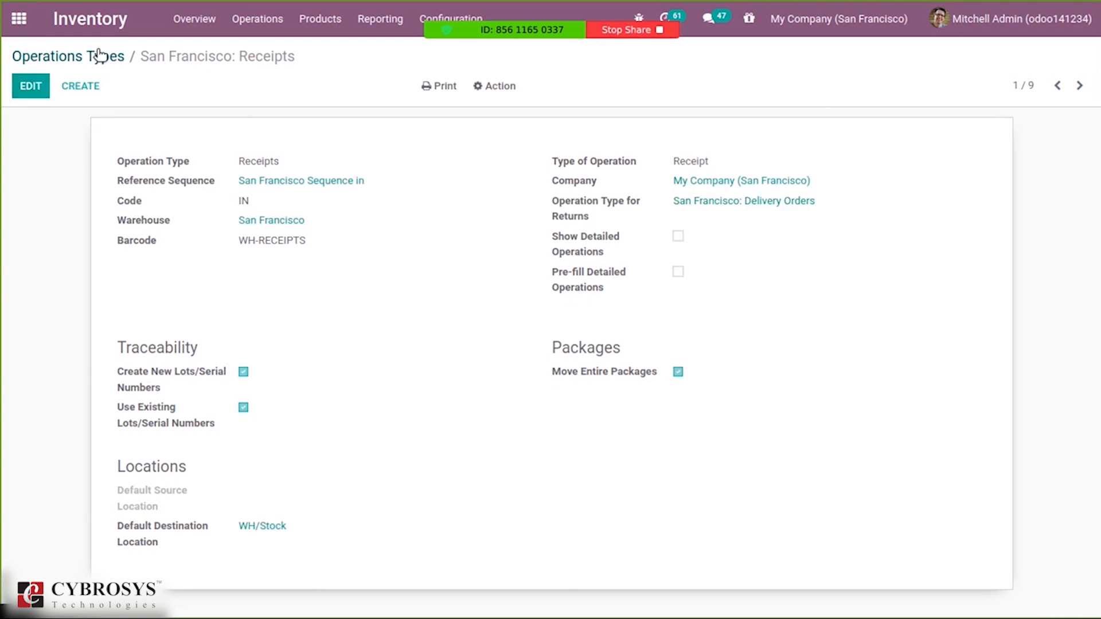
left_click(257, 19)
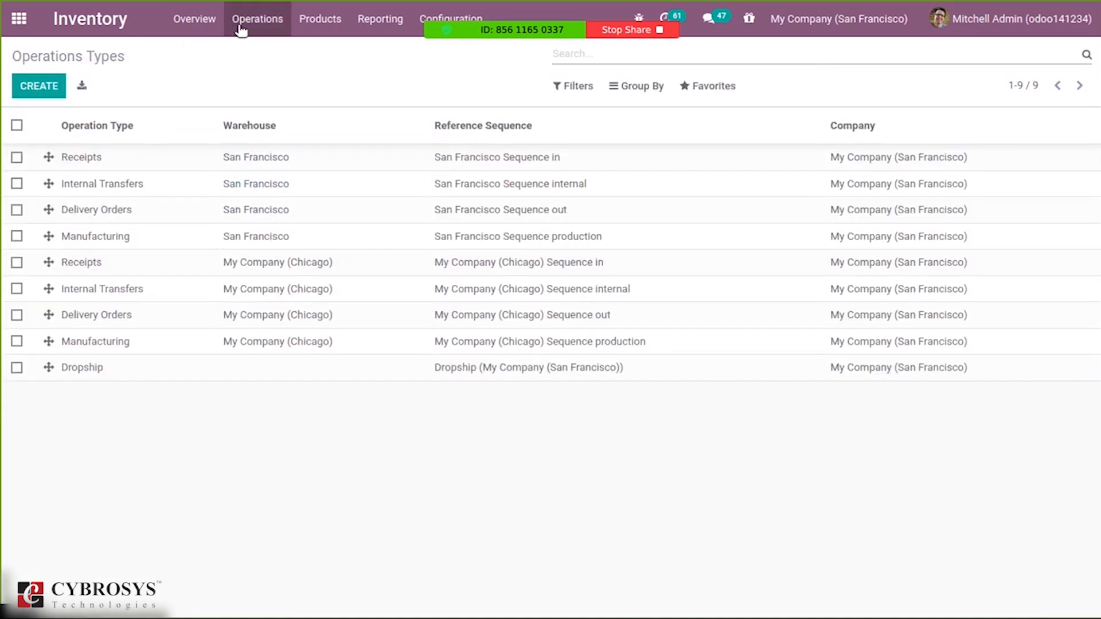
left_click(257, 19)
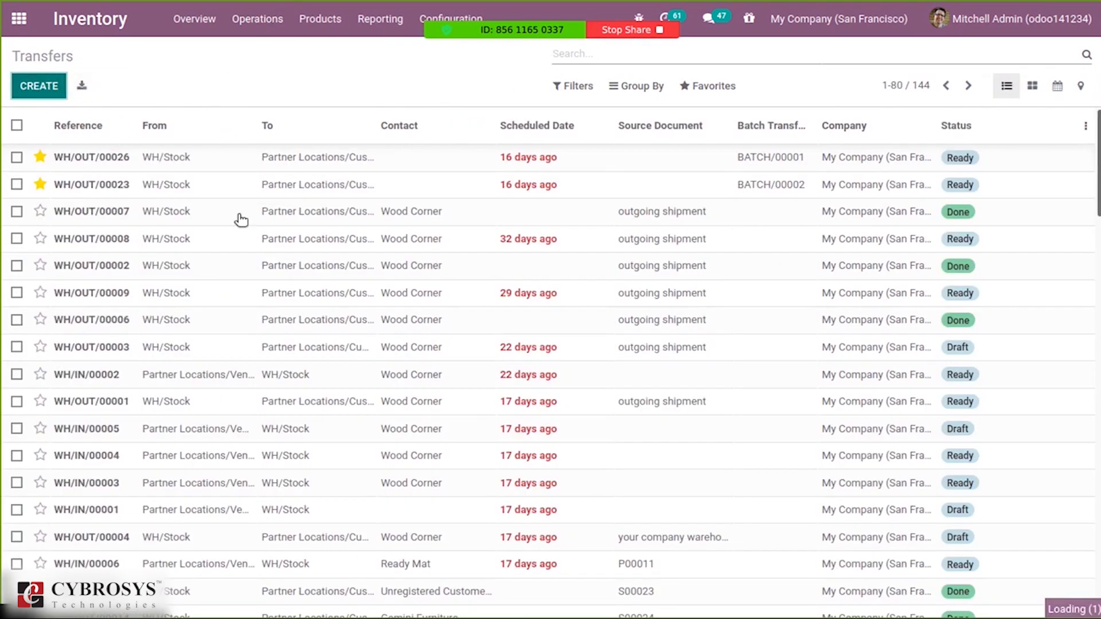
Start a new transfer of type San Francisco: Receipts with Azure Interior as owner.
left_click(38, 86)
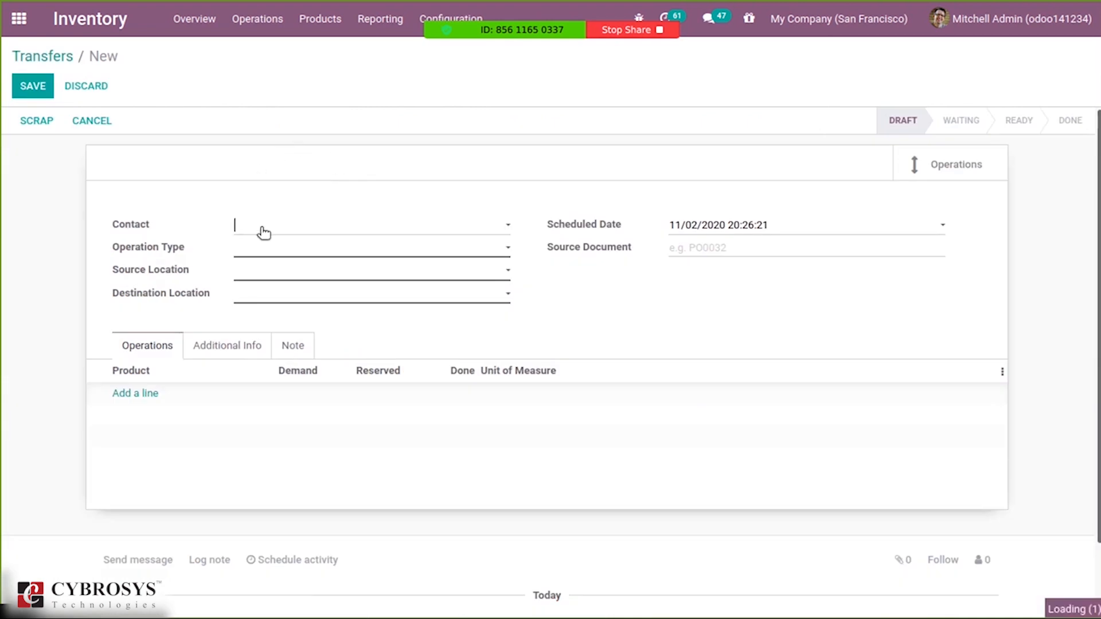
mouse_move(307, 255)
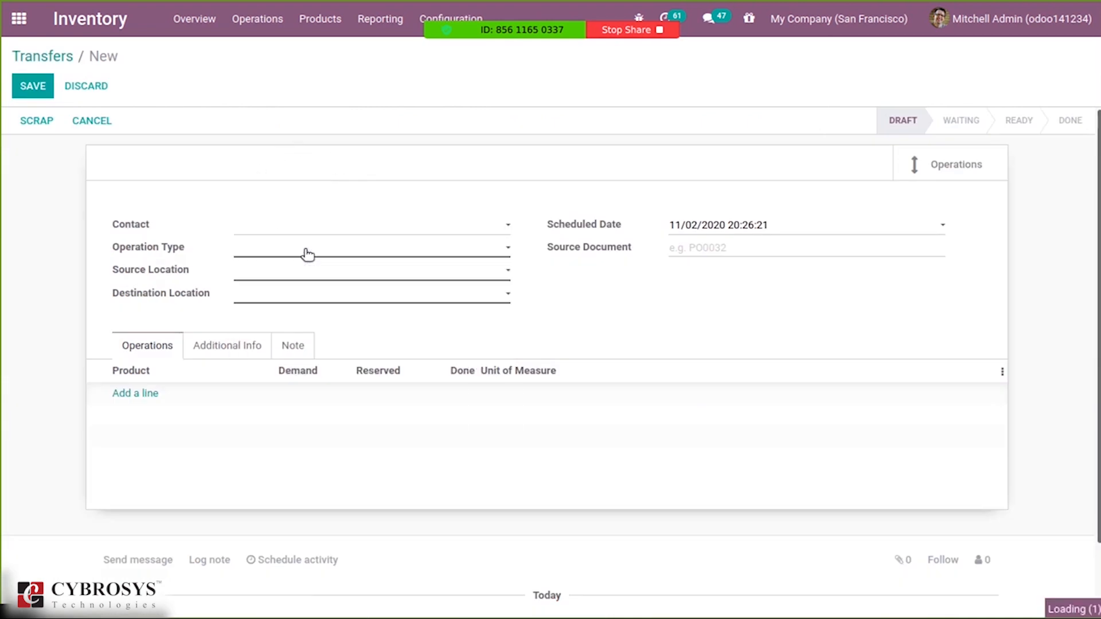
left_click(370, 246)
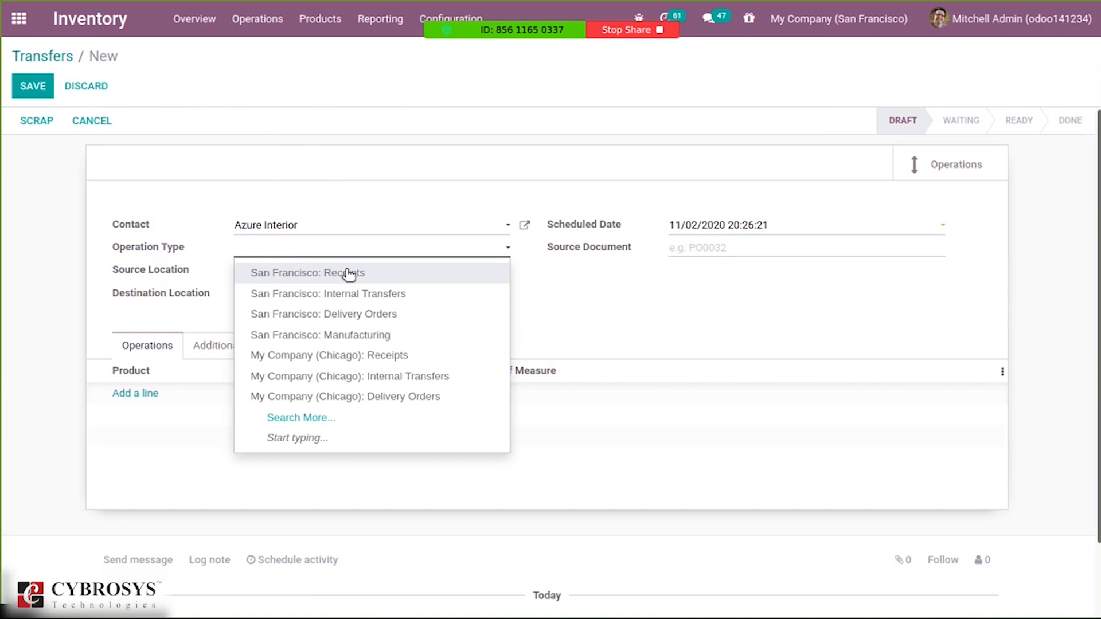
left_click(307, 273)
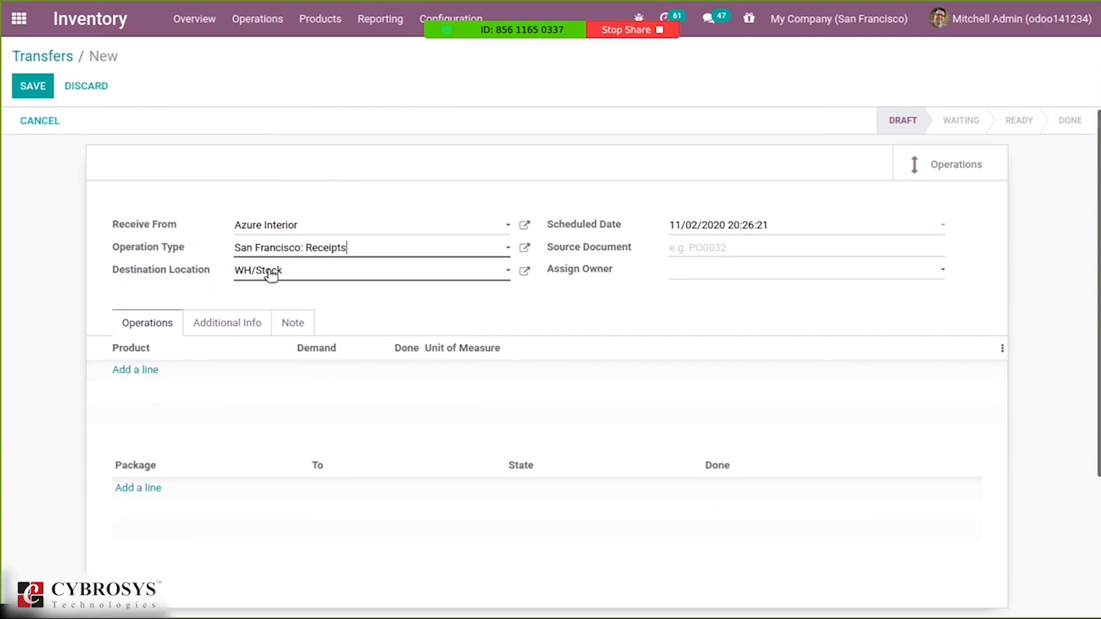
mouse_move(592, 204)
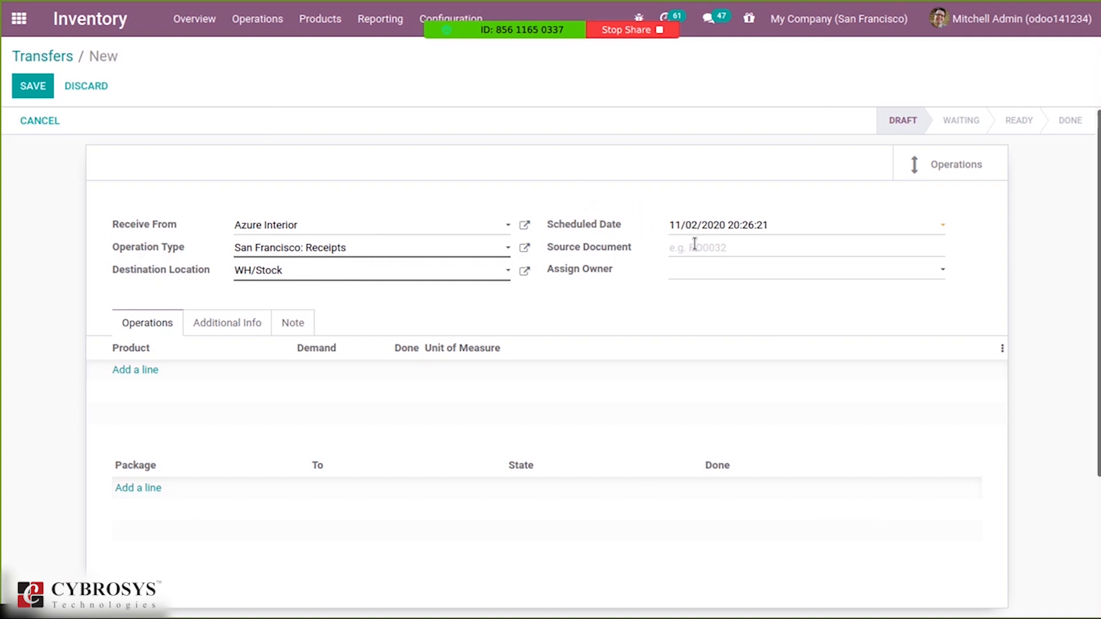
left_click(804, 268)
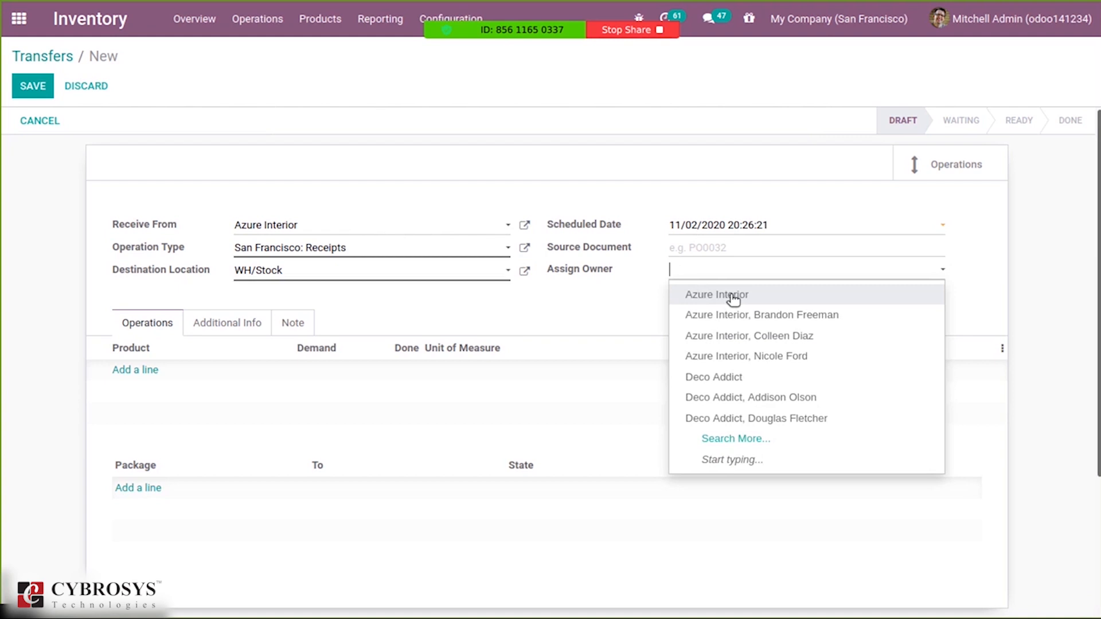
left_click(717, 295)
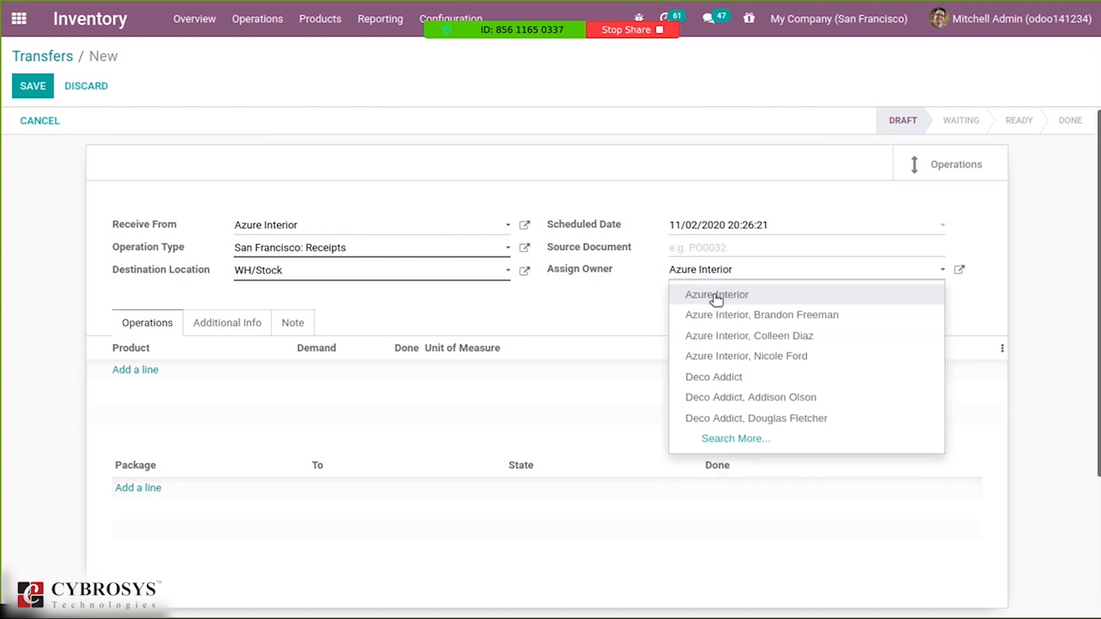
left_click(716, 295)
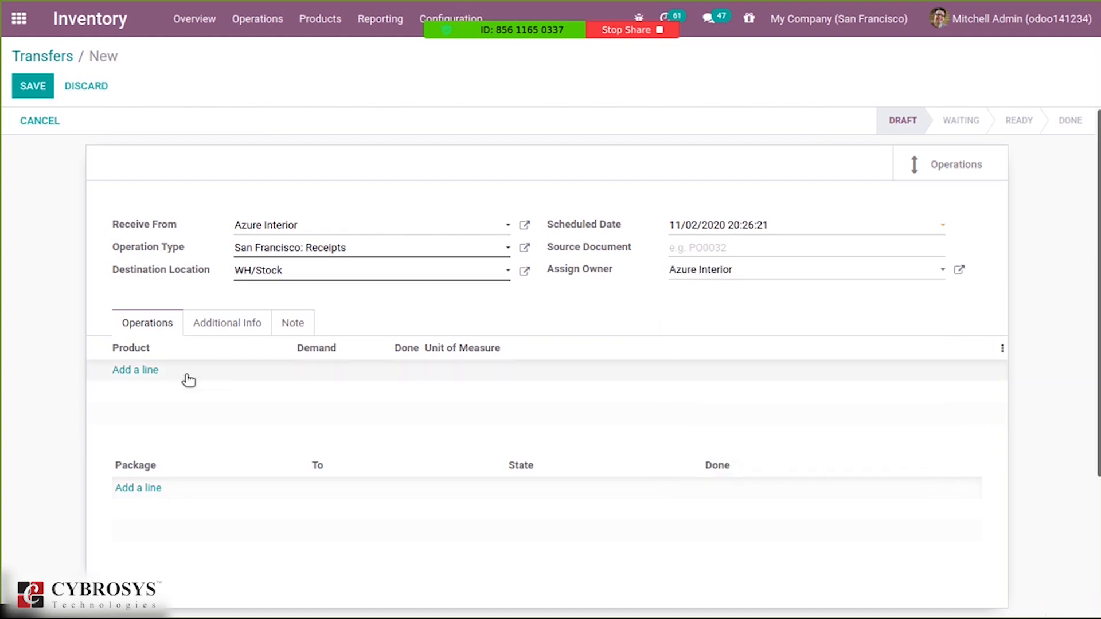
mouse_move(145, 370)
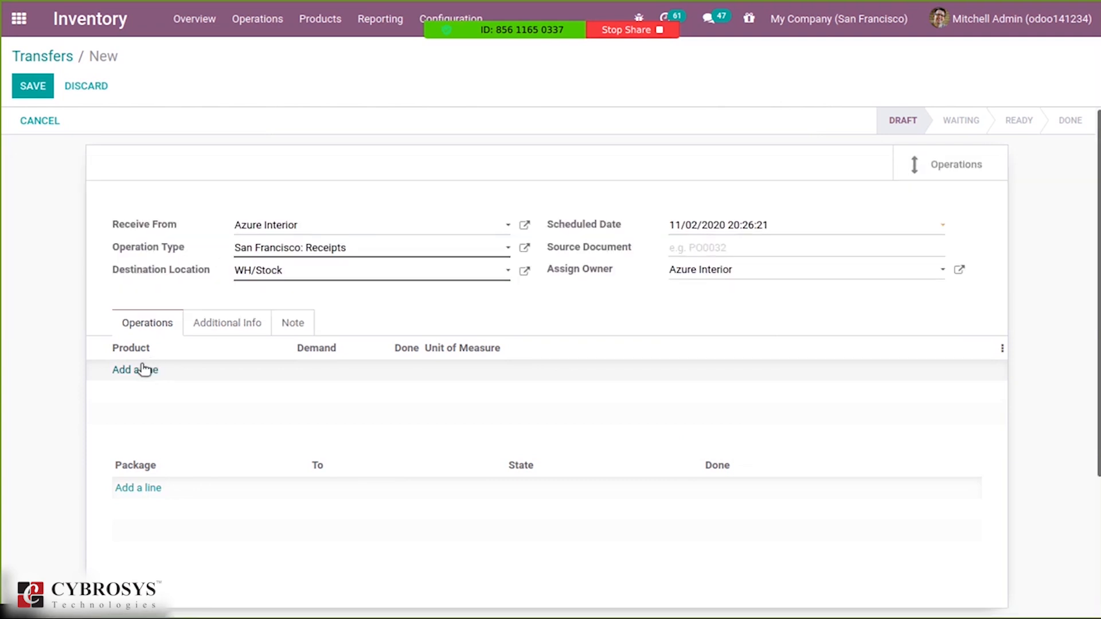
Add one Corner Desk Right Sit product line to the receipt.
left_click(134, 370)
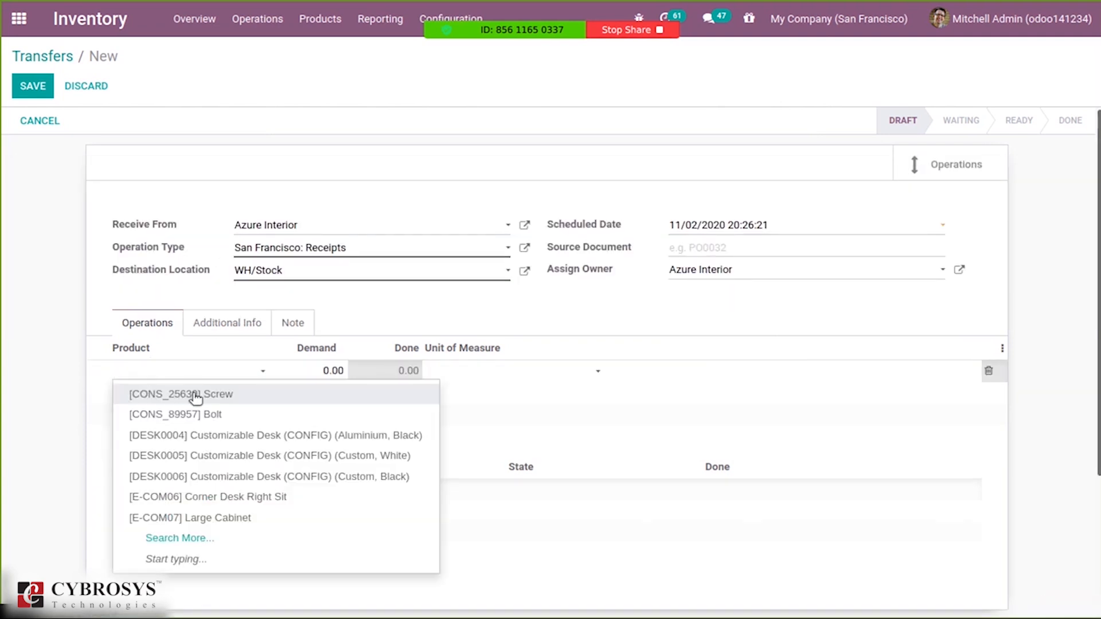
left_click(207, 497)
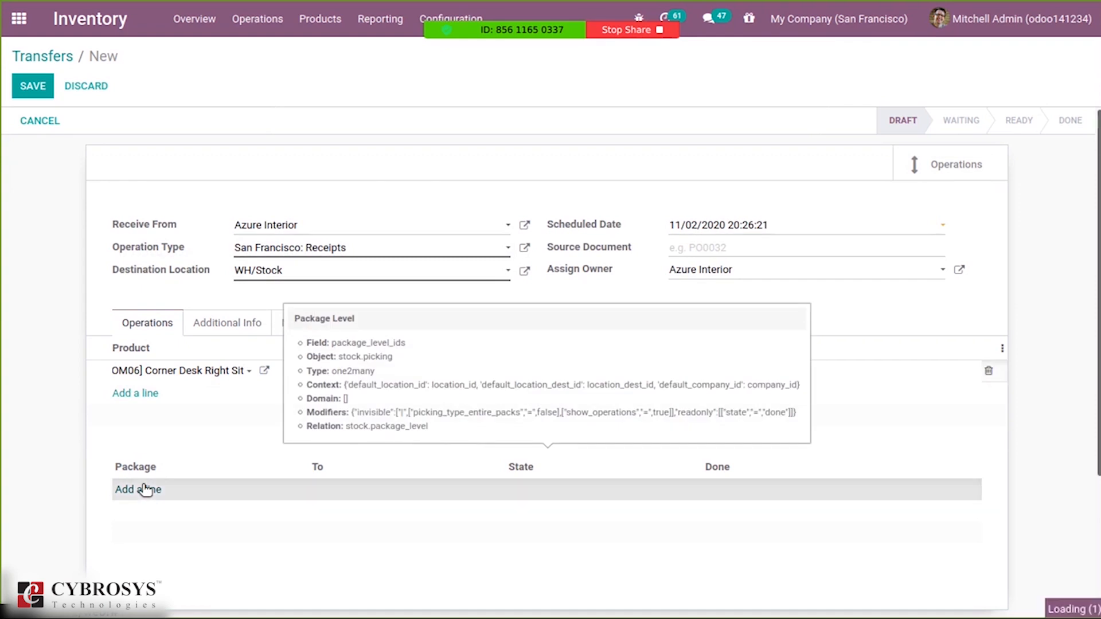
left_click(137, 489)
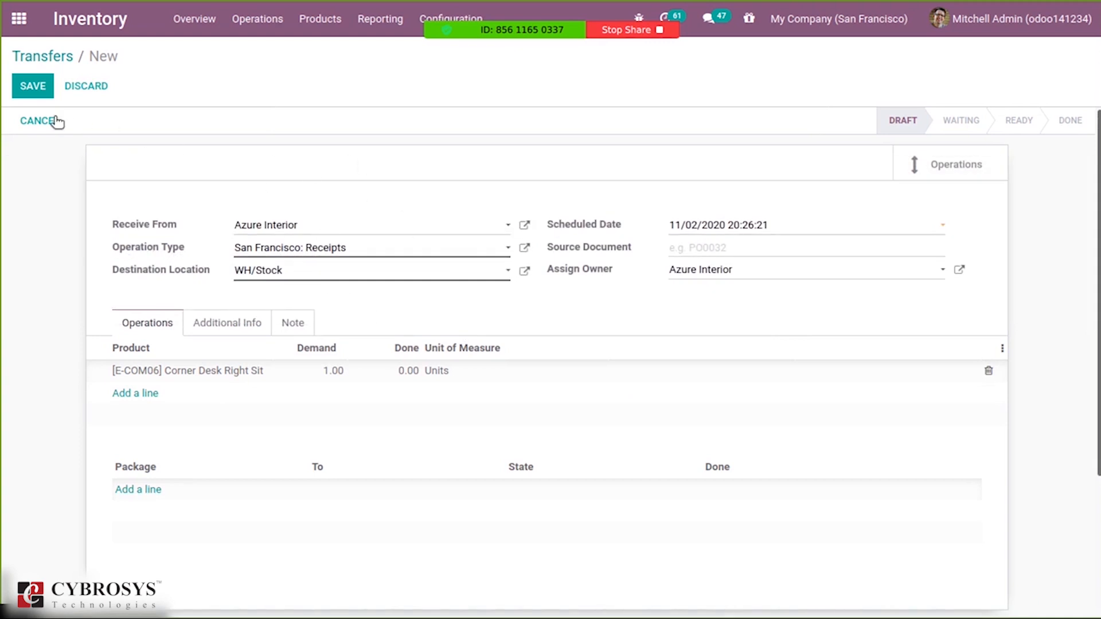
Save receipt WH/IN/00074, mark it ready and validate it to Done with immediate transfer.
left_click(32, 86)
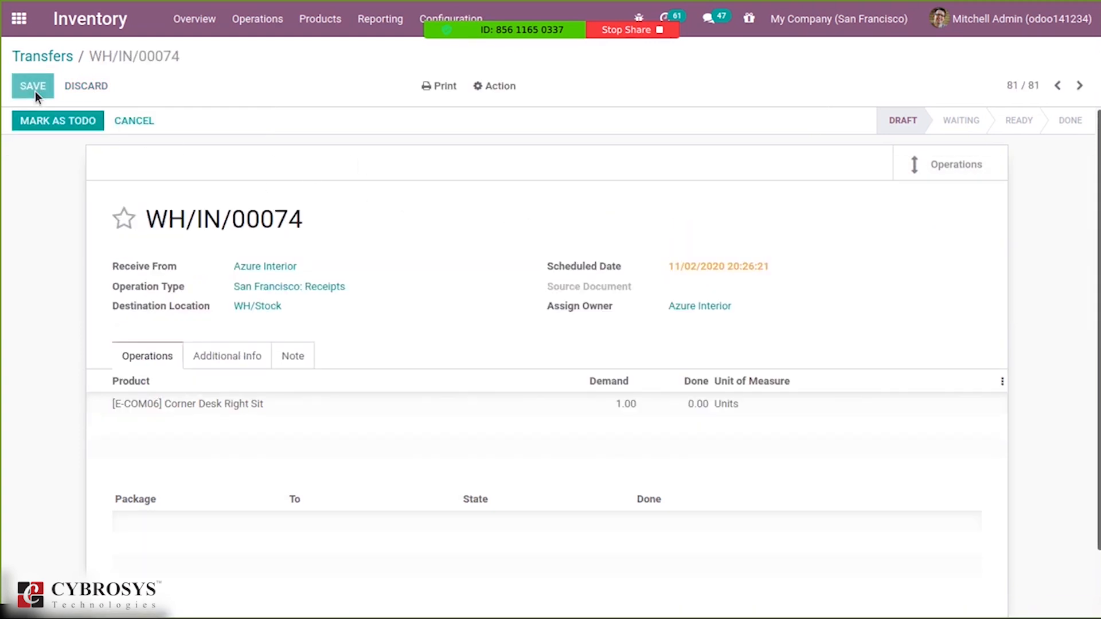
left_click(32, 86)
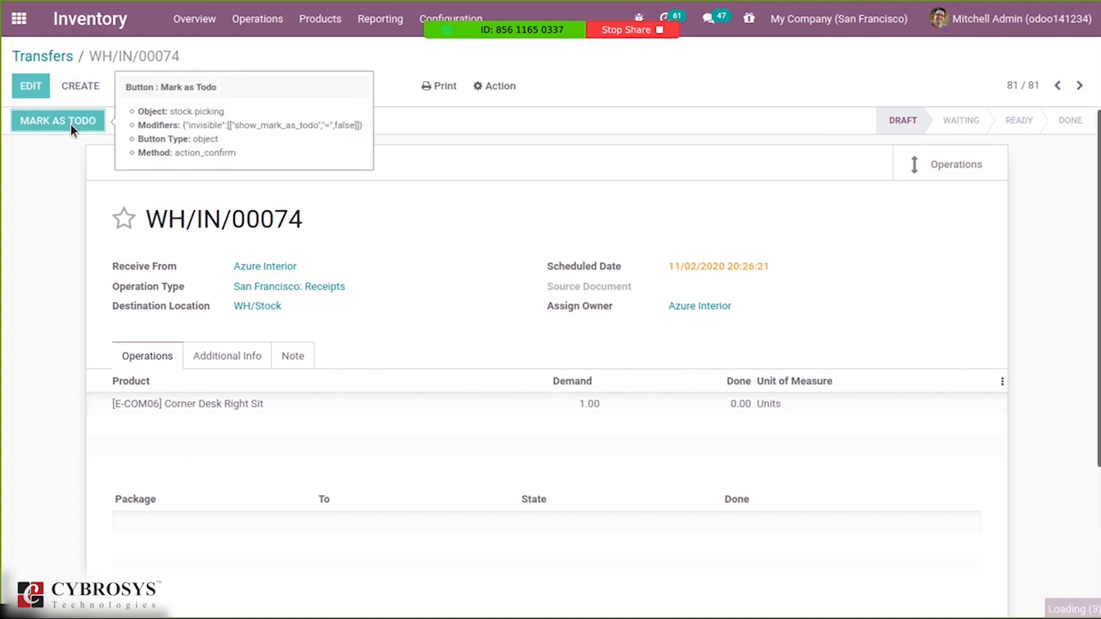
left_click(57, 120)
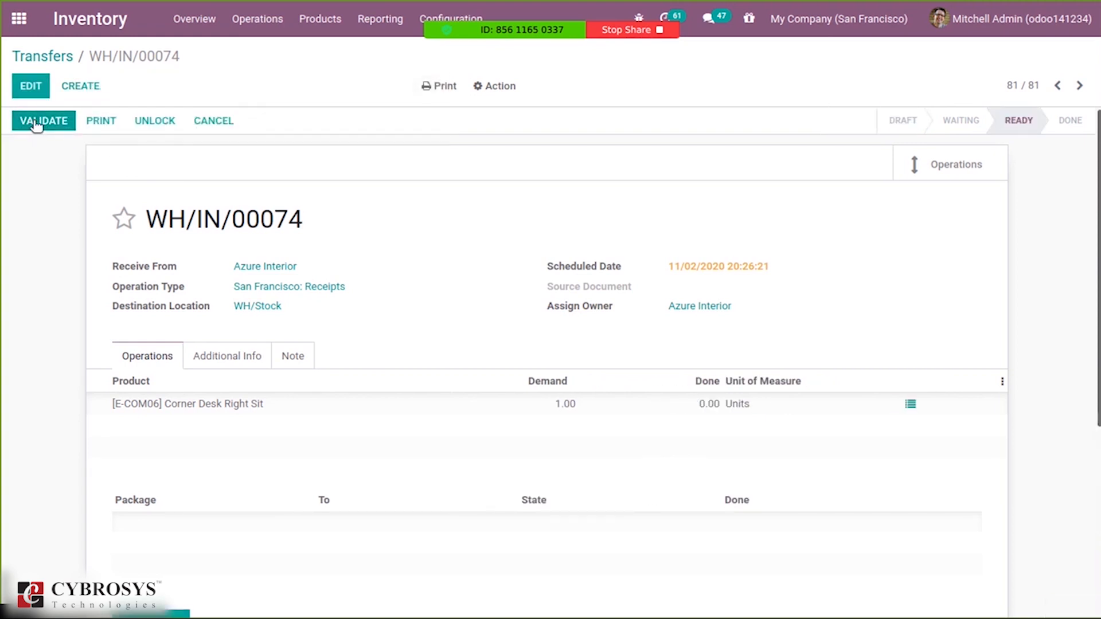
left_click(42, 120)
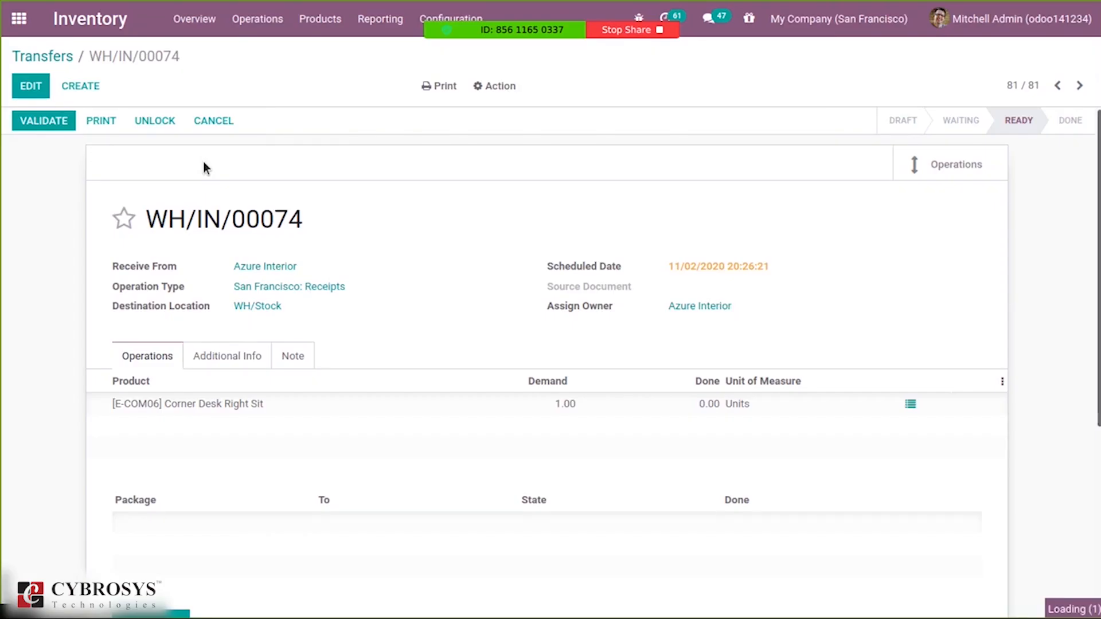
left_click(42, 120)
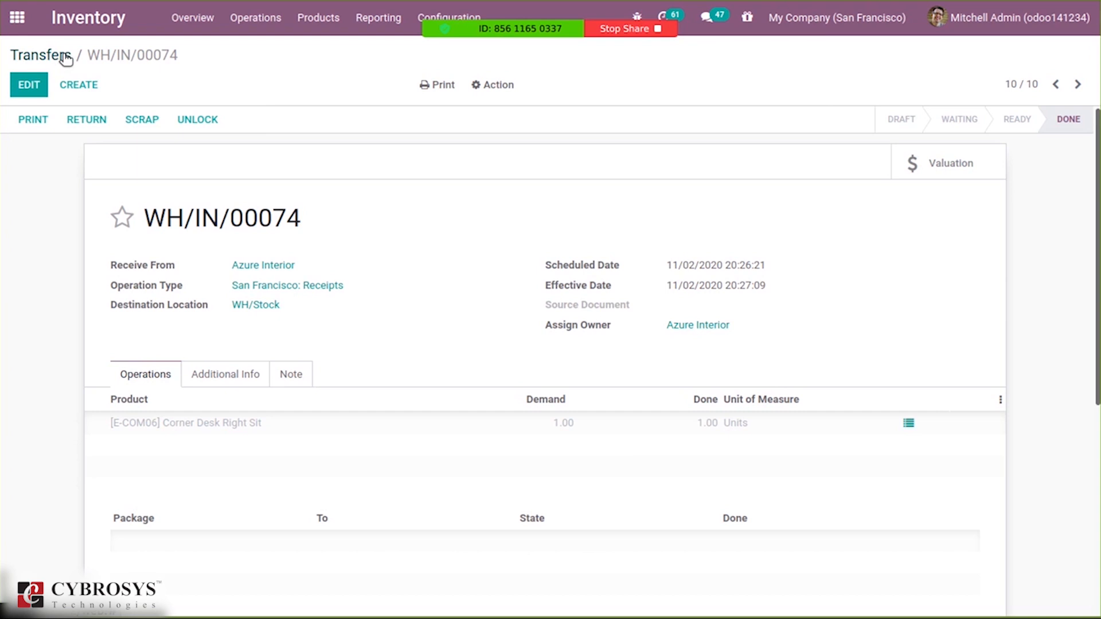
mouse_move(43, 62)
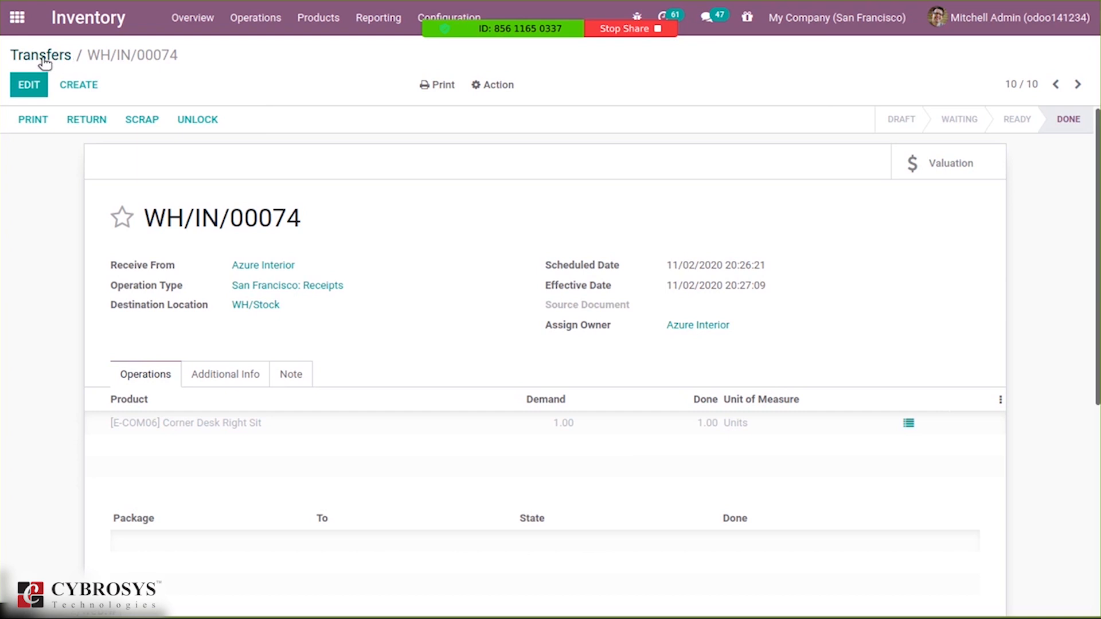
Group the Transfers list by scheduled date per day, then return to the apps menu.
left_click(40, 55)
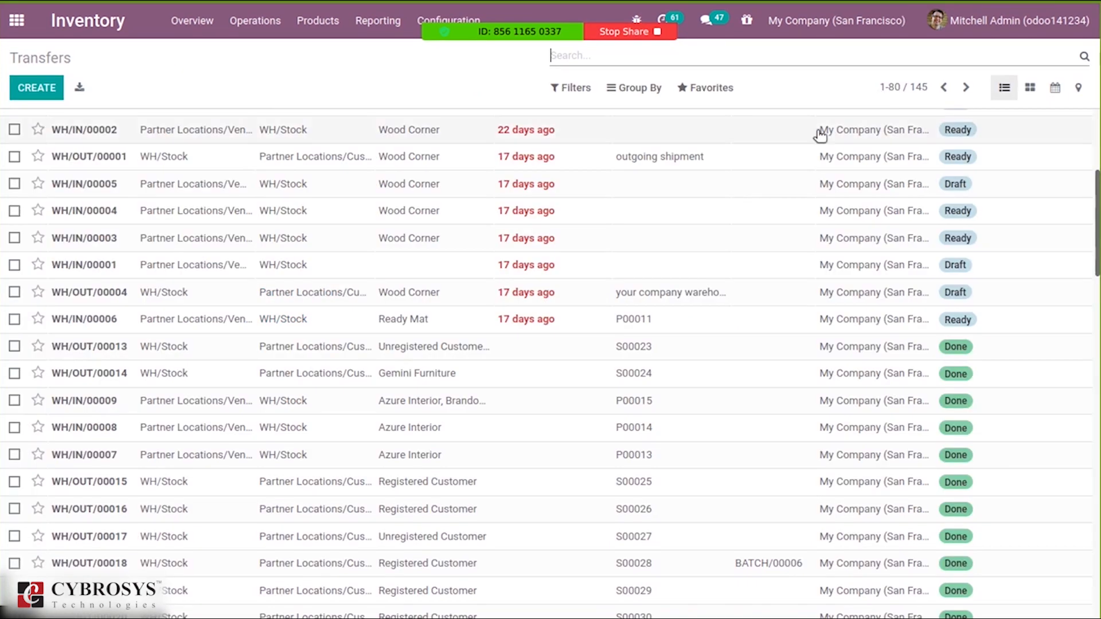
left_click(633, 88)
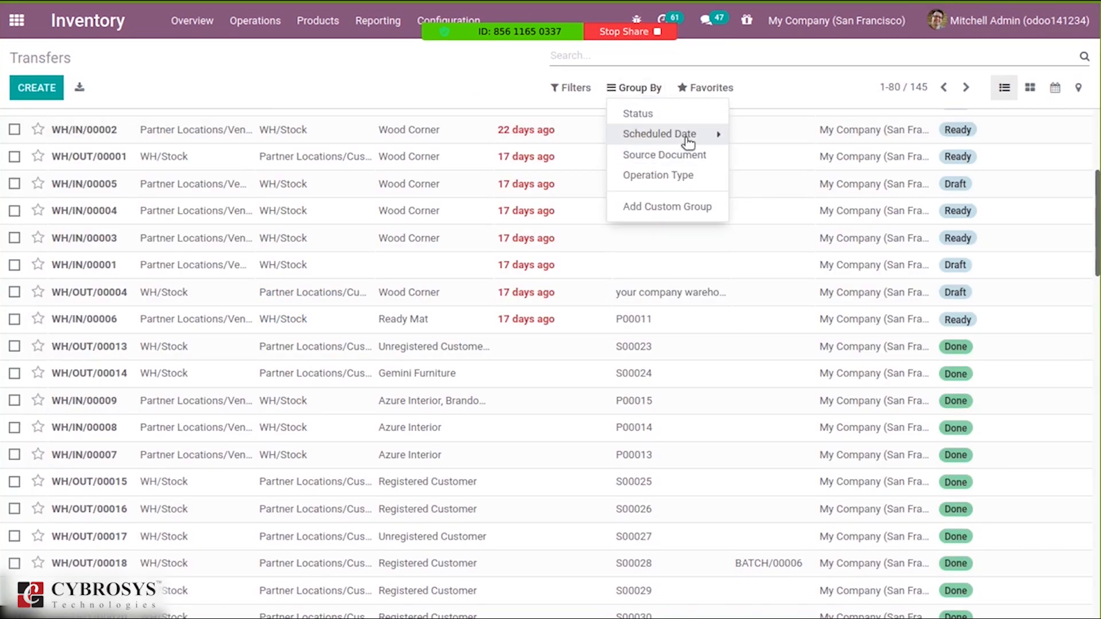
left_click(643, 236)
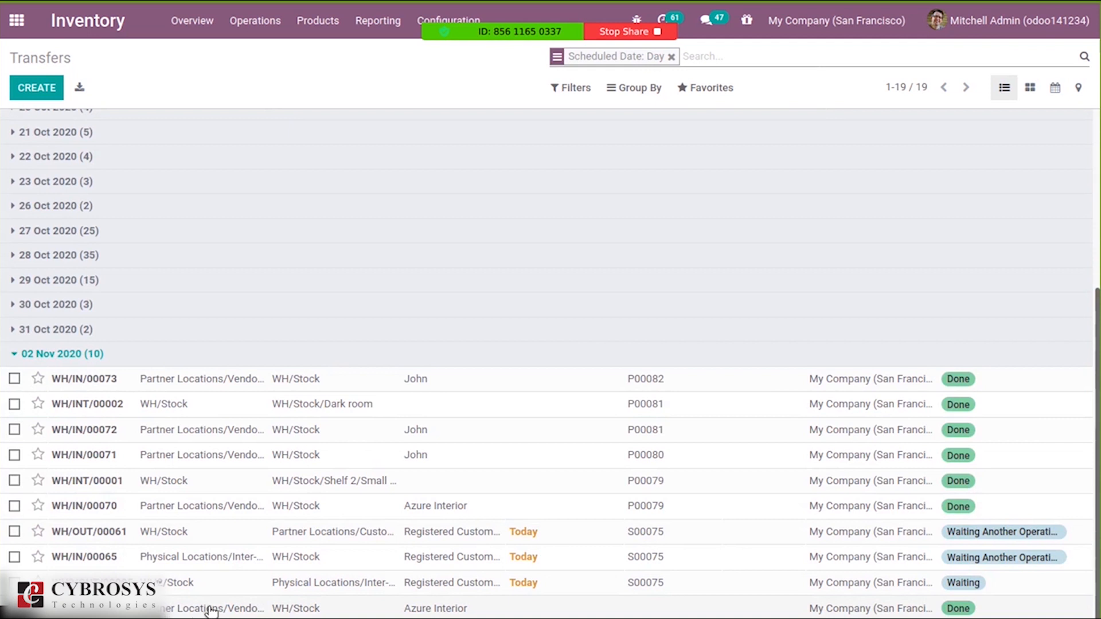
mouse_move(377, 611)
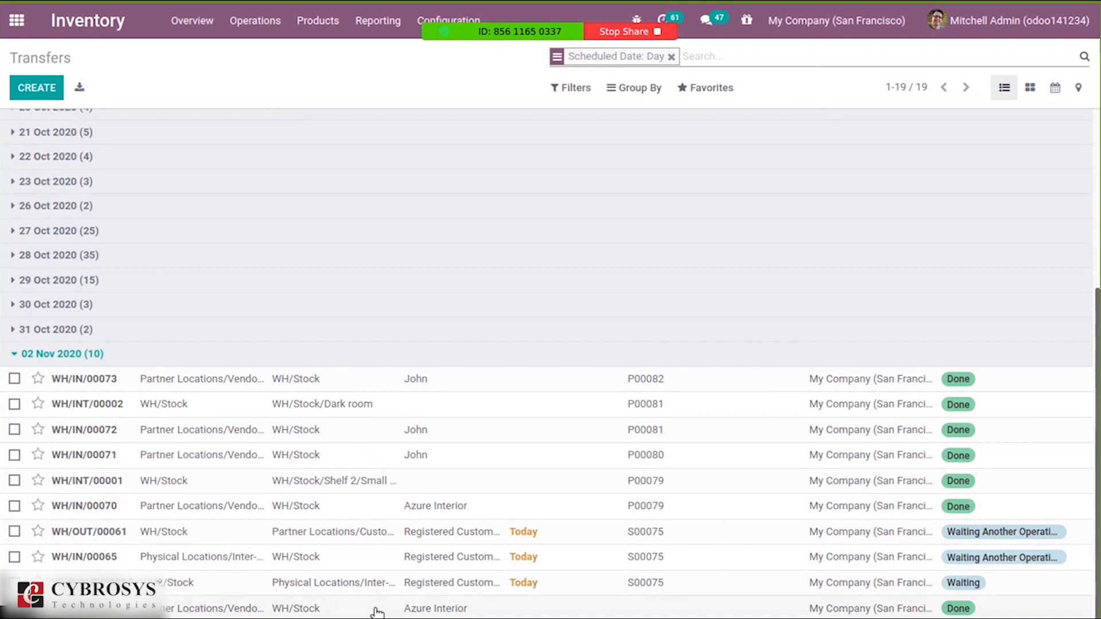
mouse_move(301, 609)
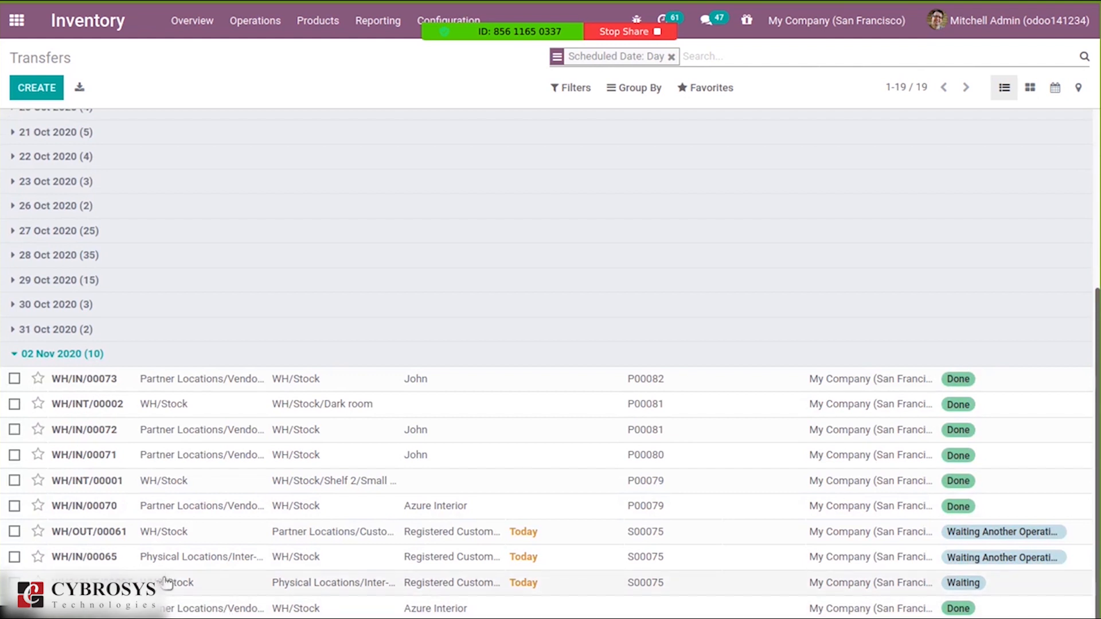
mouse_move(439, 615)
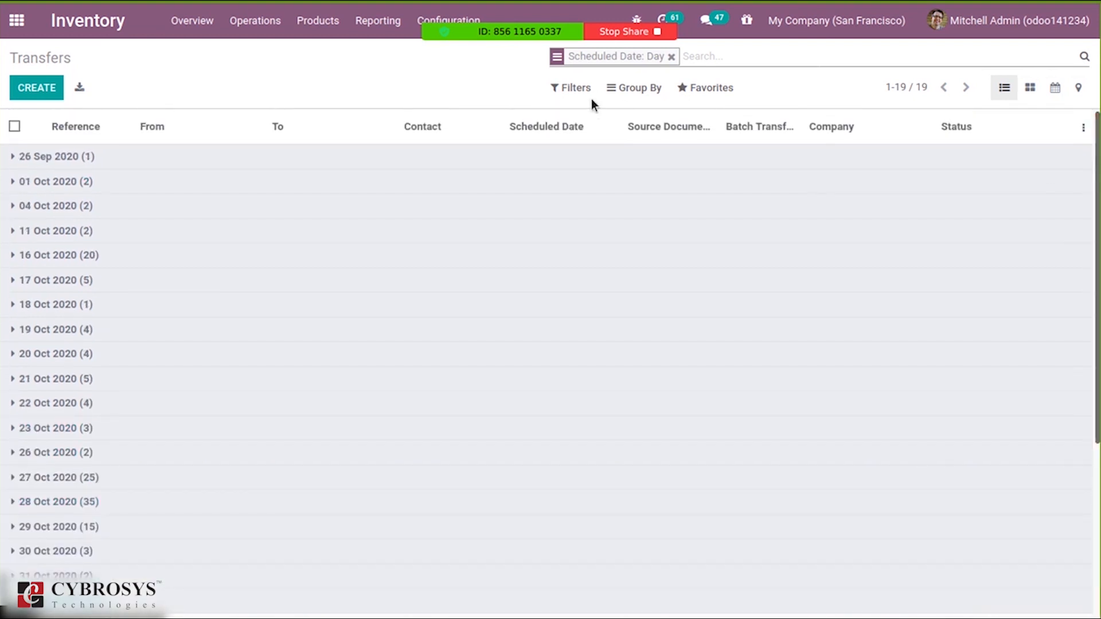
mouse_move(371, 64)
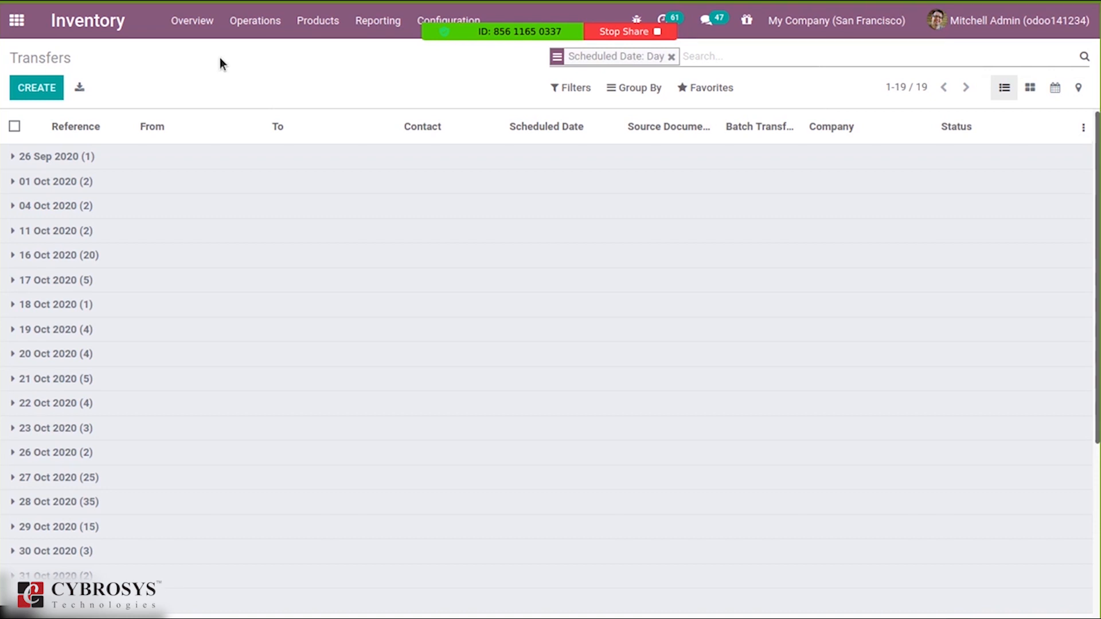
left_click(17, 20)
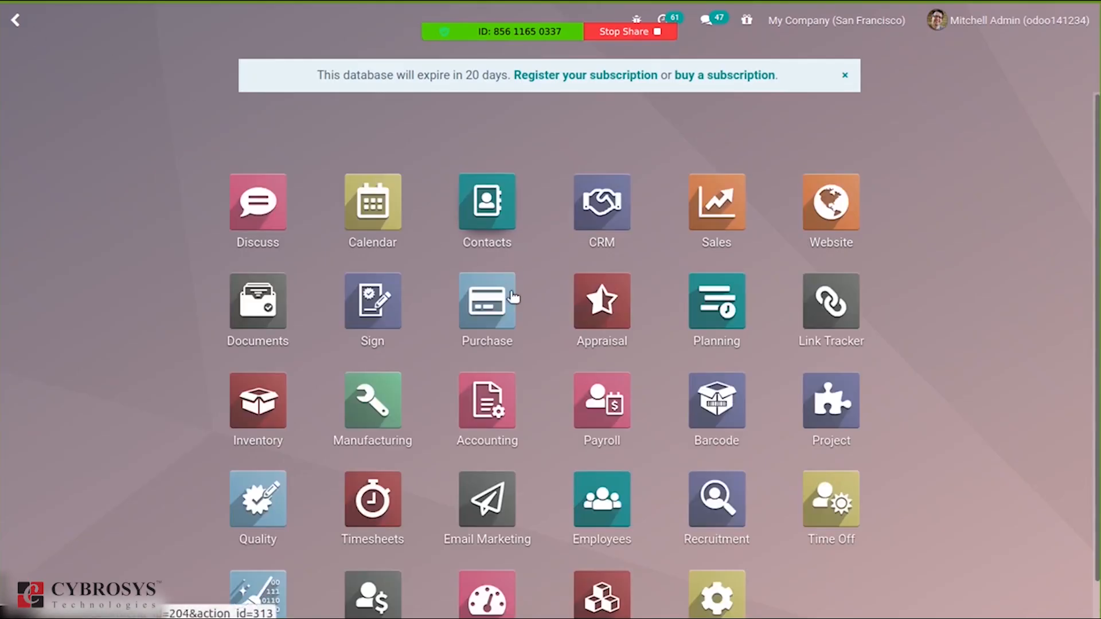
Create a Purchase RFQ for vendor Azure Interior with GST treatment Consumer.
left_click(486, 303)
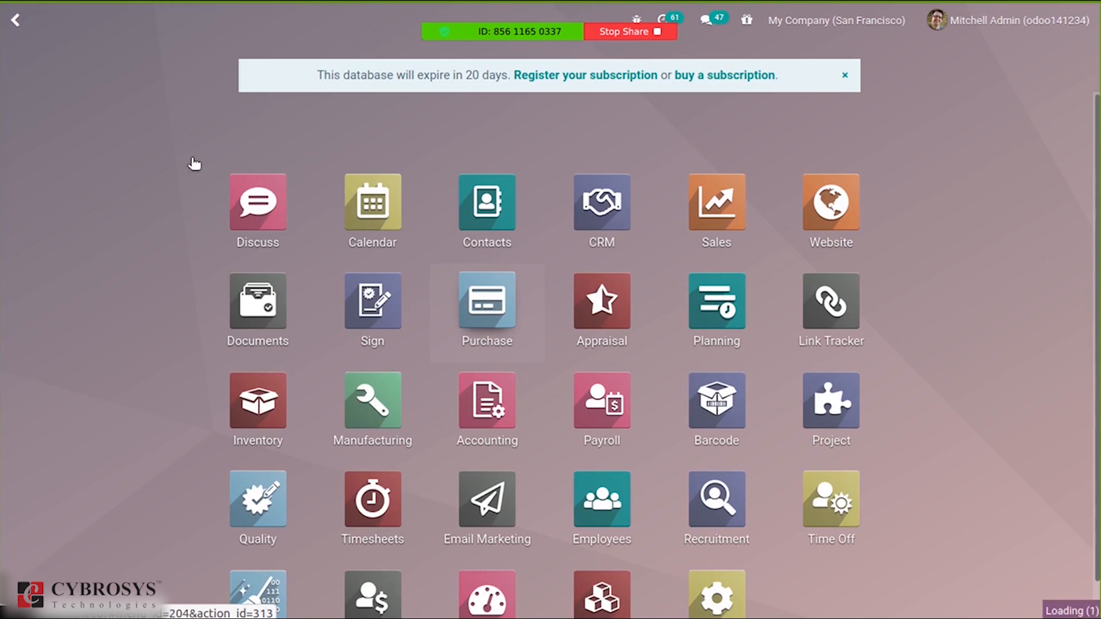
left_click(486, 303)
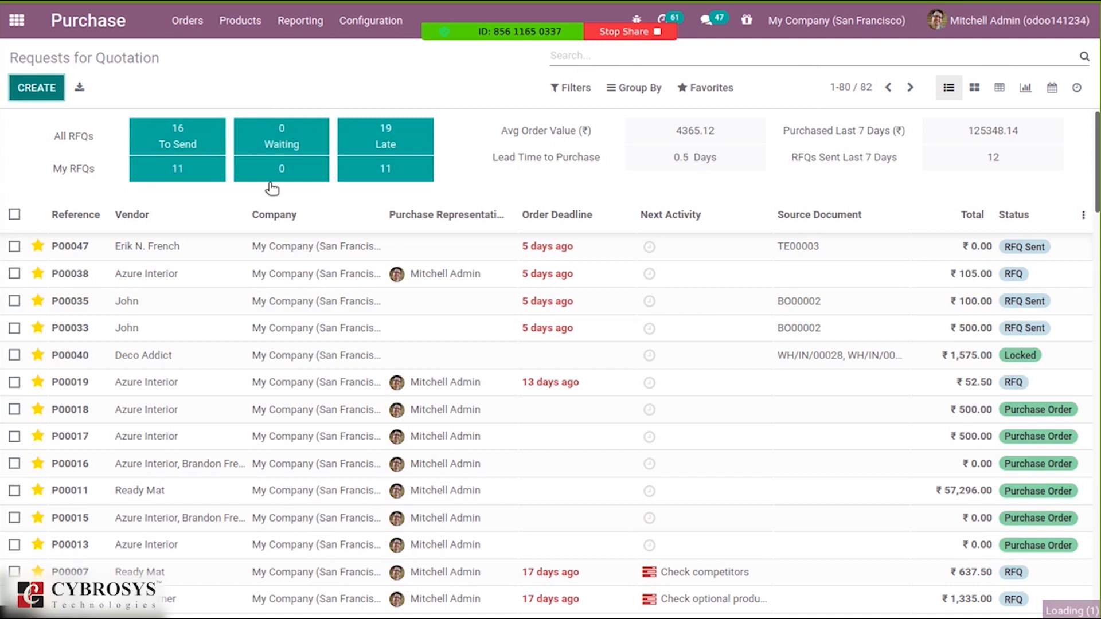
left_click(37, 87)
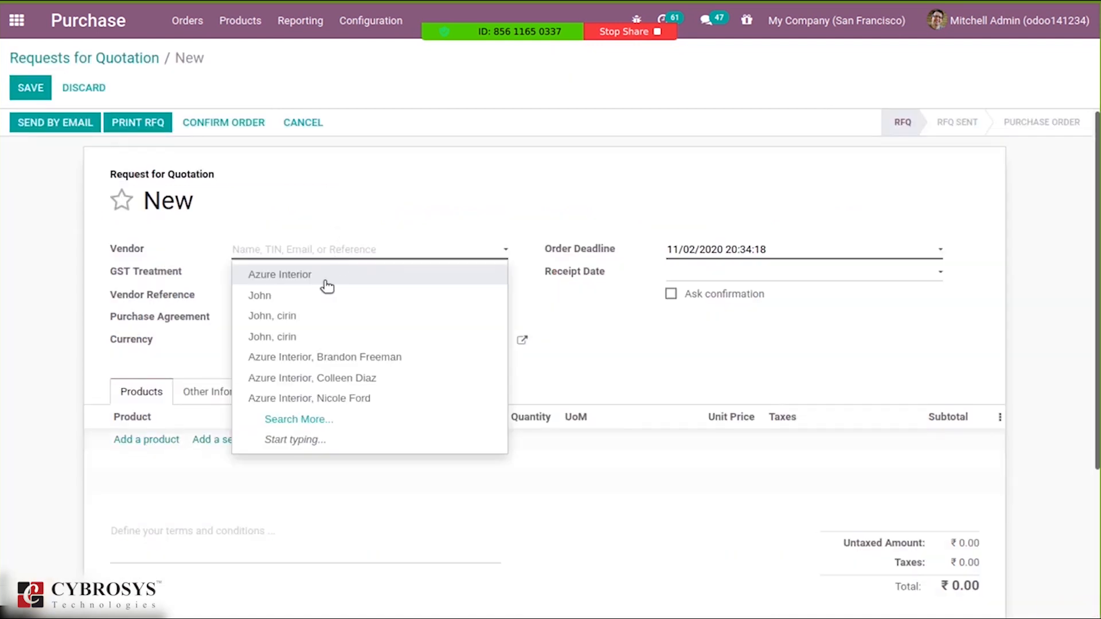
left_click(279, 274)
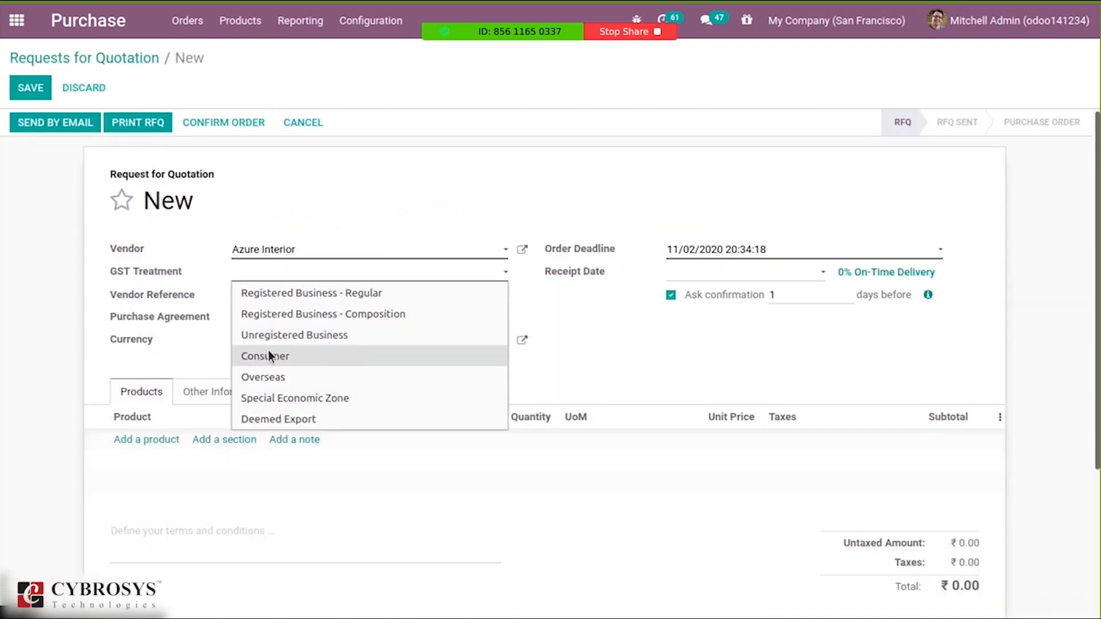
left_click(265, 355)
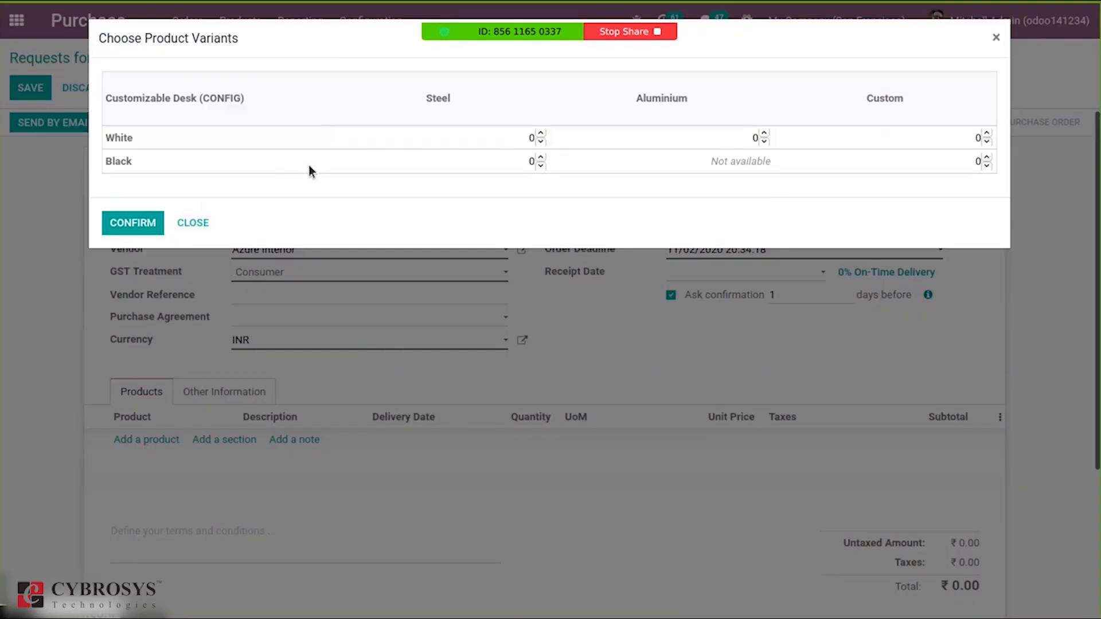
Add the Customizable Desk (Steel, White) variant and confirm the order totalling ₹1,000.
left_click(540, 135)
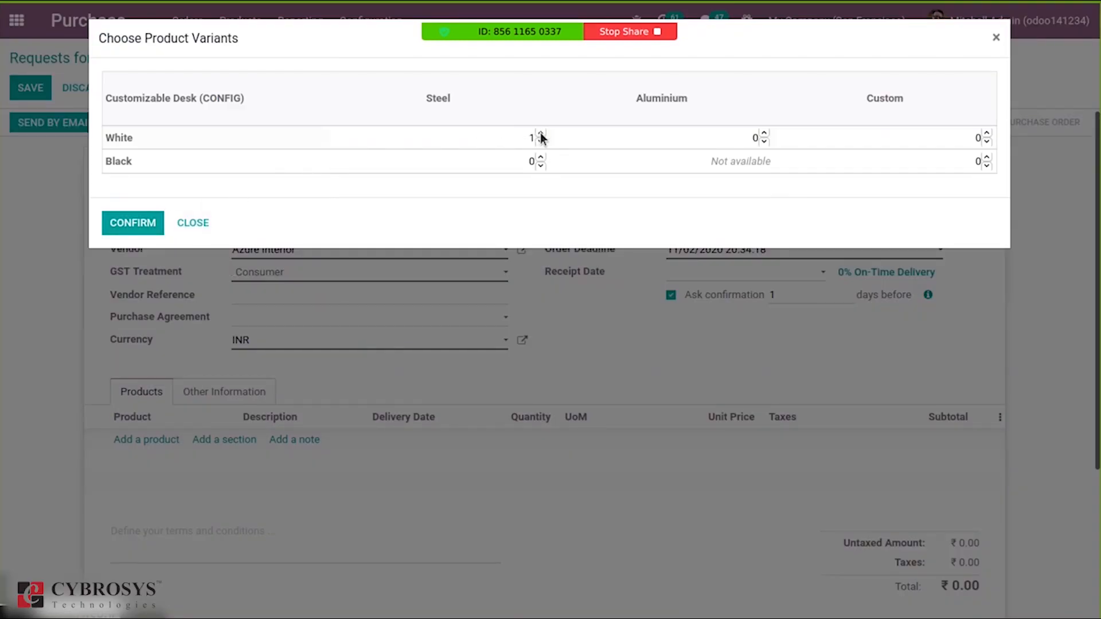
left_click(132, 223)
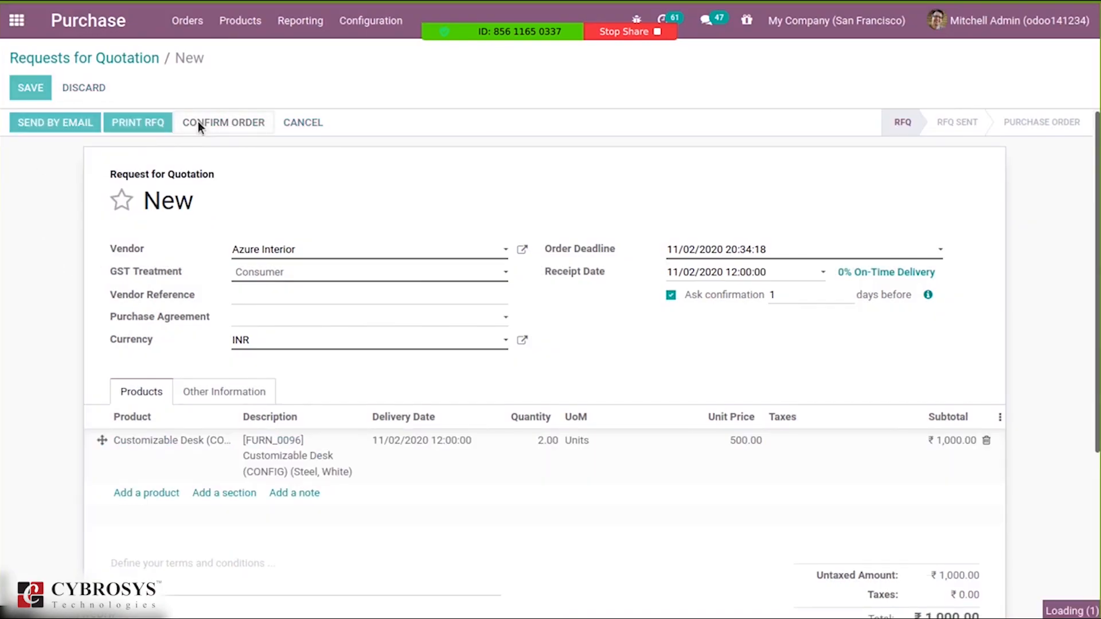
left_click(224, 122)
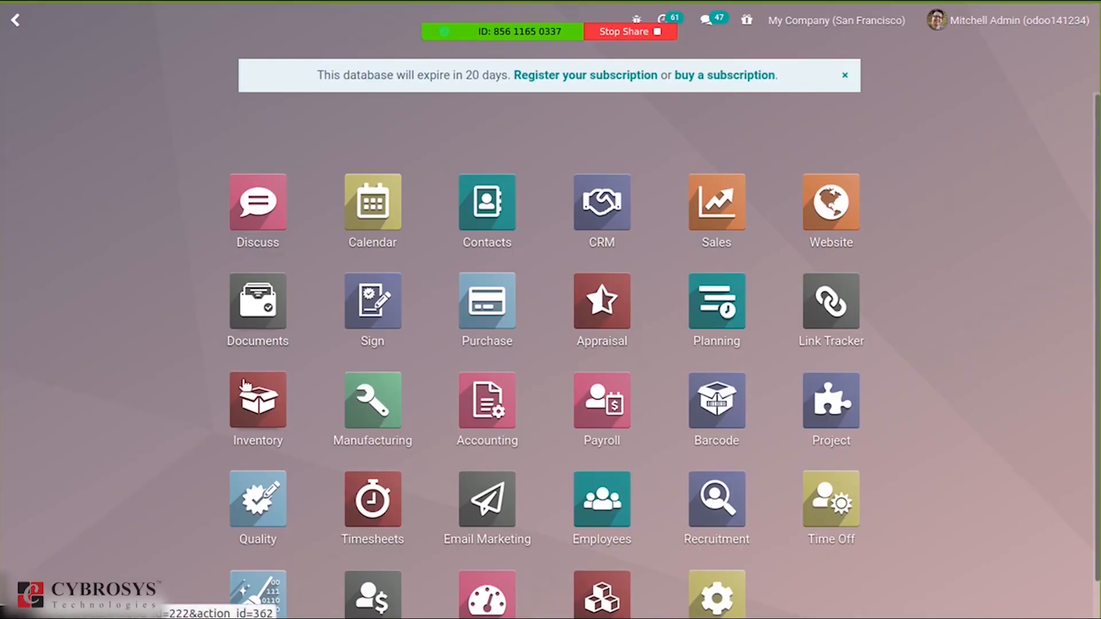
Reach receipt WH/IN/00075 from Azure Interior (P00083, 2 Customizable Desks) via San Francisco's 26 receipts to process.
left_click(256, 401)
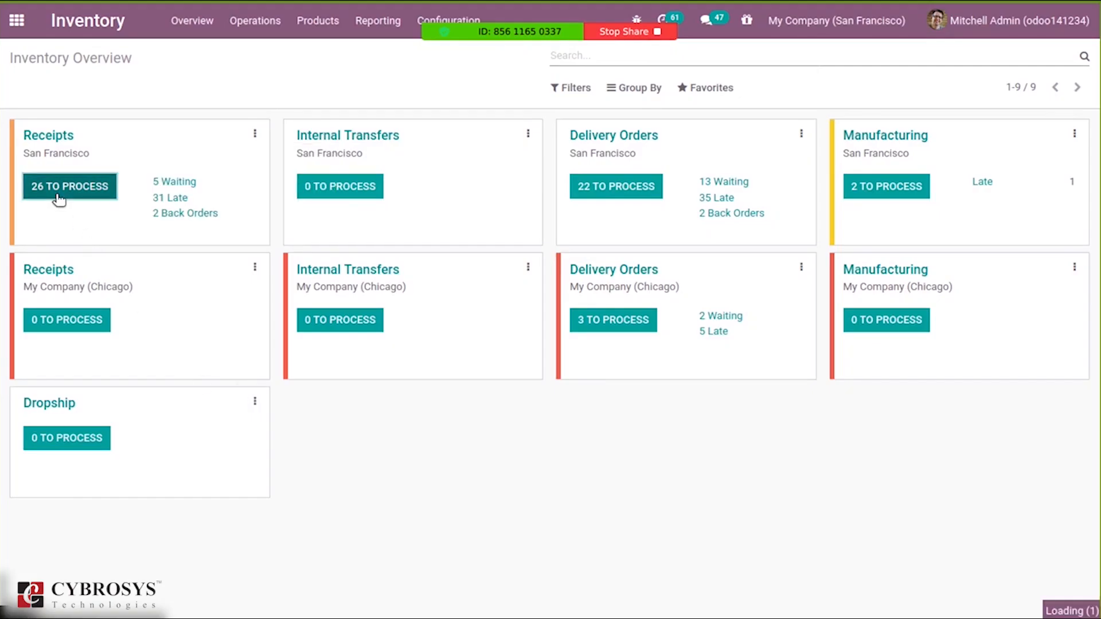
left_click(69, 185)
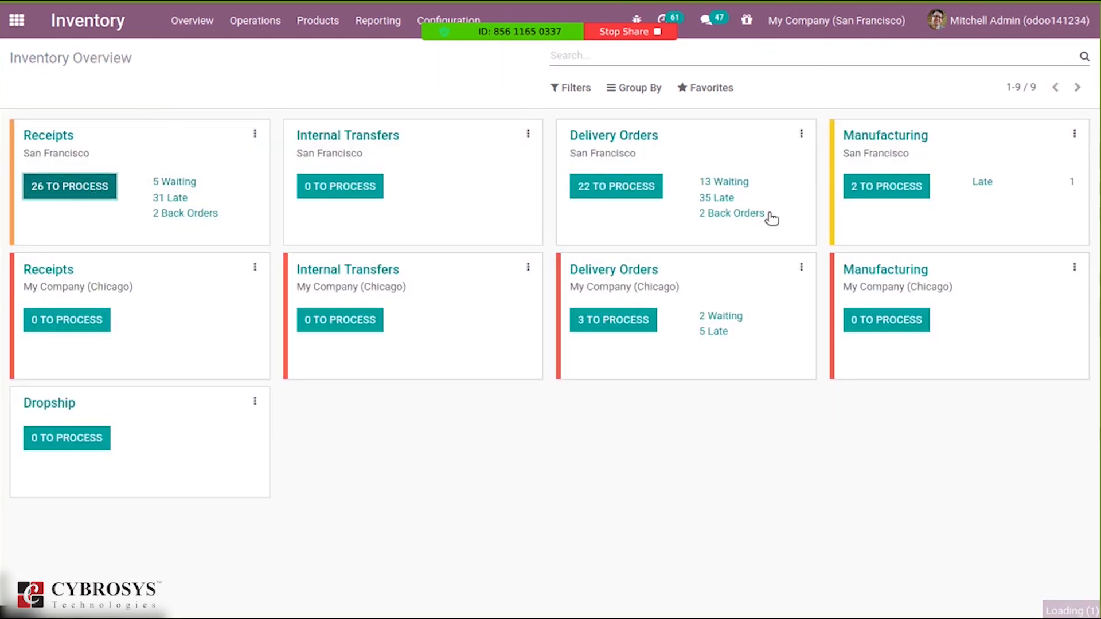
left_click(69, 185)
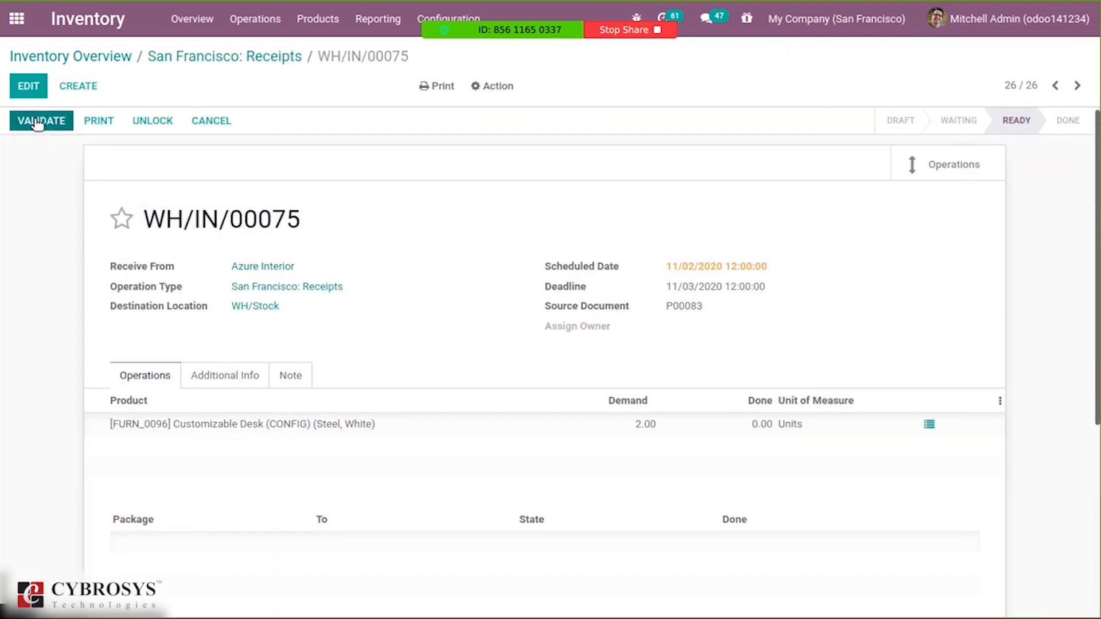
Validate WH/IN/00075 as an immediate transfer of 2.00 desks, leaving 25 San Francisco receipts to process.
left_click(41, 120)
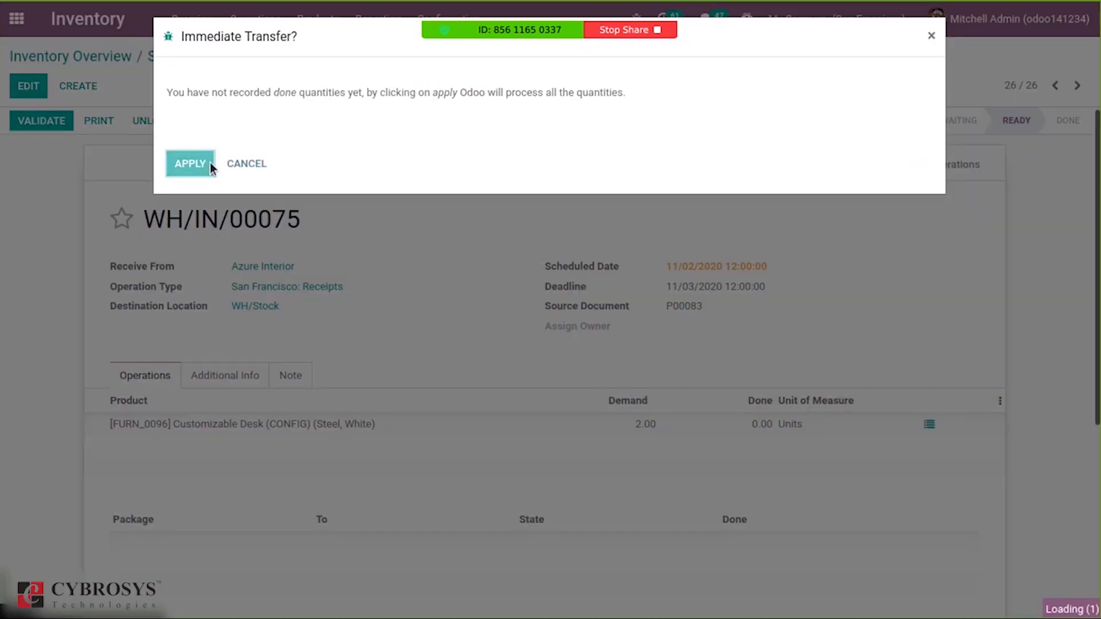
left_click(189, 163)
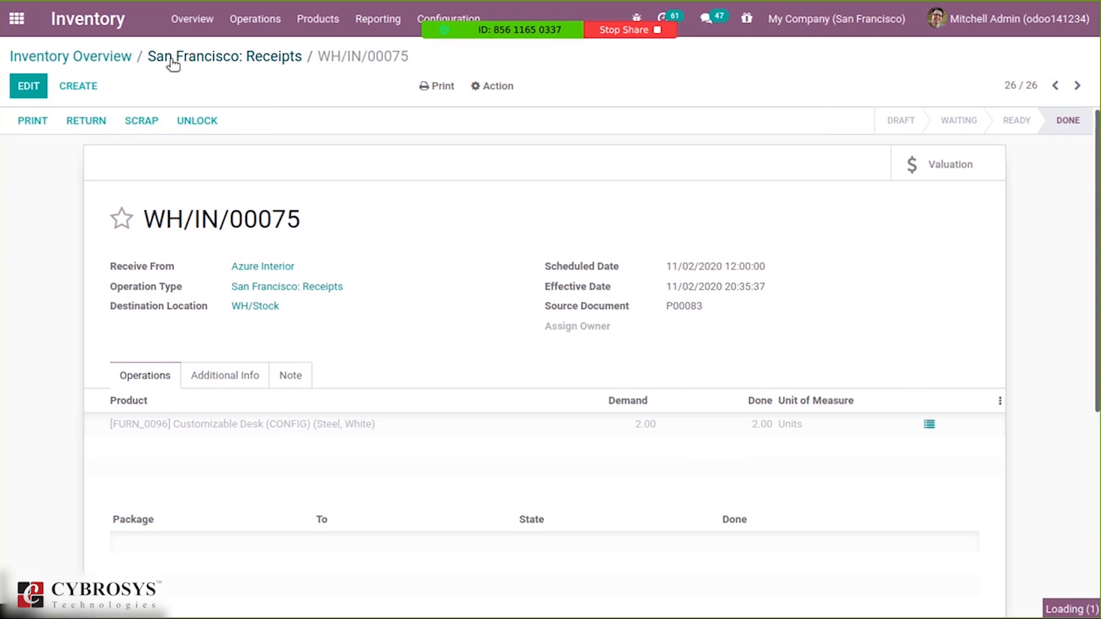
left_click(70, 56)
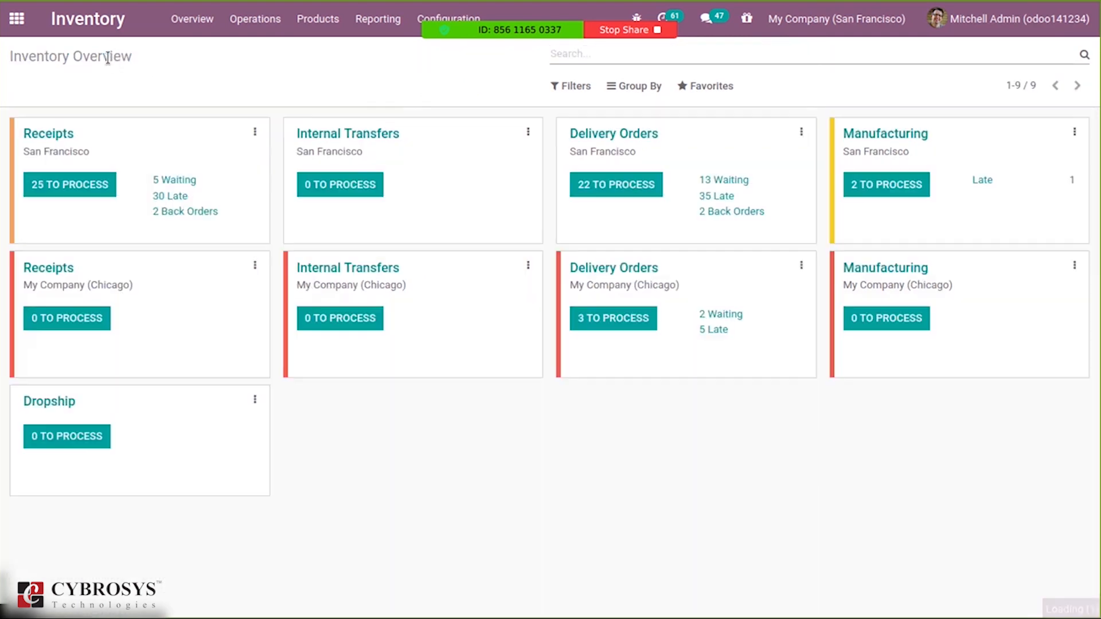
mouse_move(300, 102)
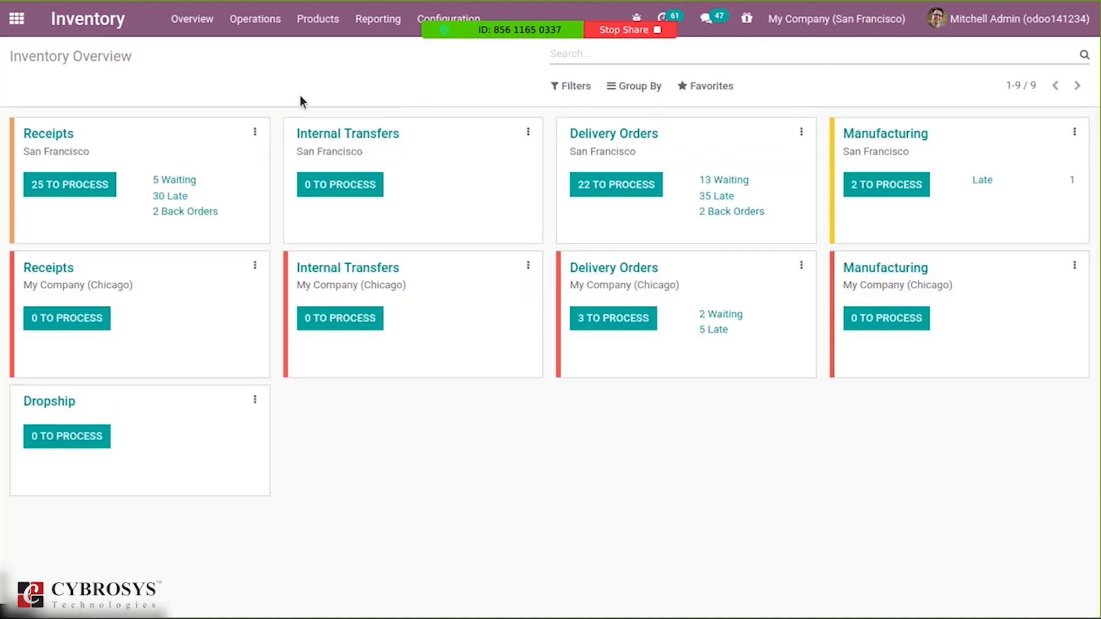